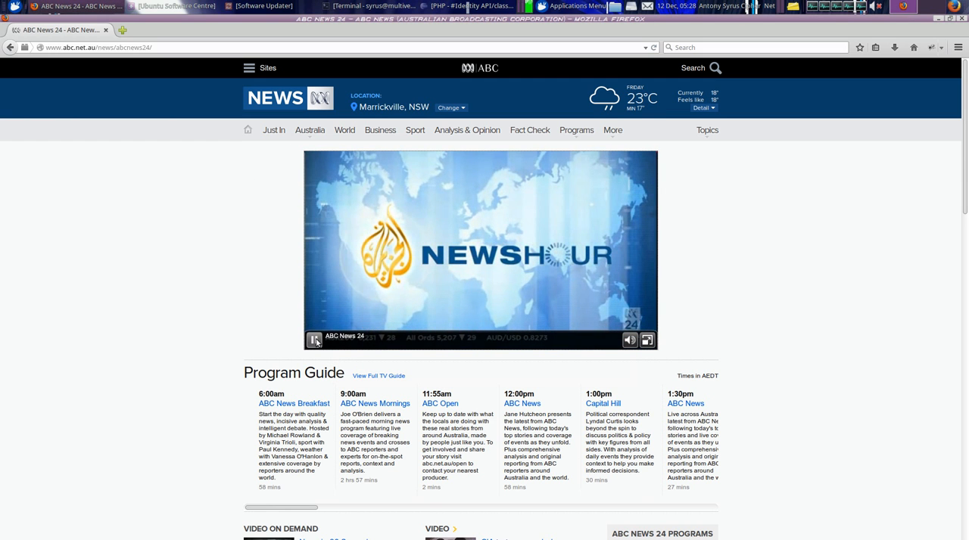
- Browse the installed applications list and glance at Ubuntu Software Centre before hiding it
click(314, 339)
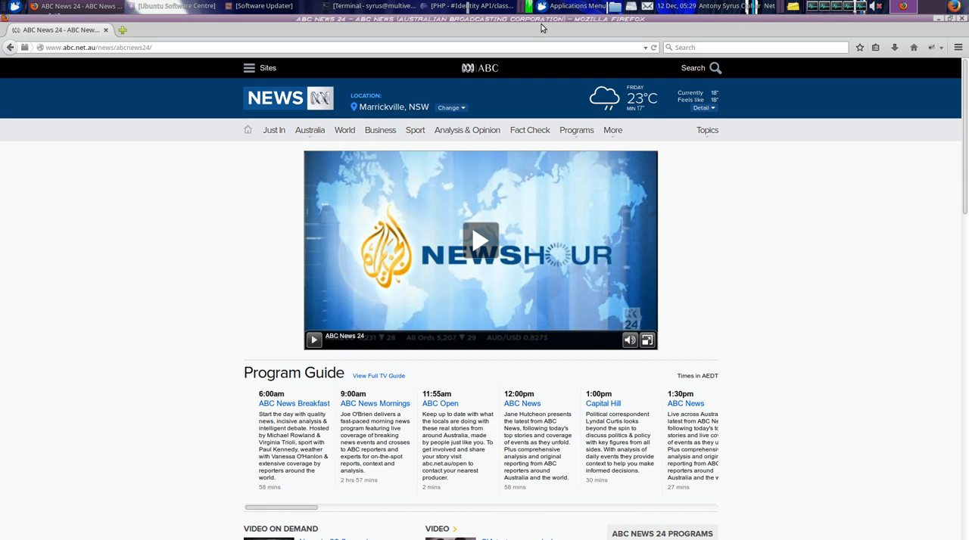
click(575, 6)
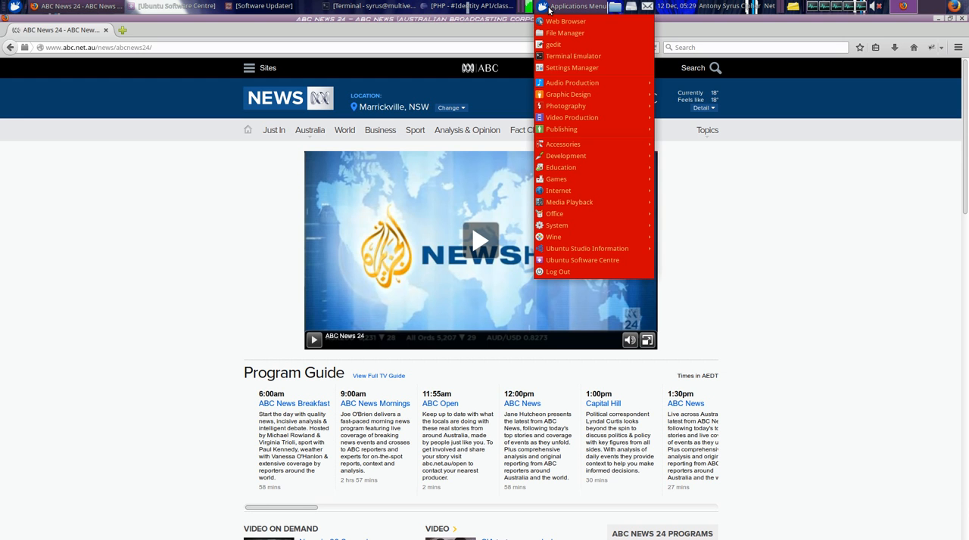
mouse_move(572, 82)
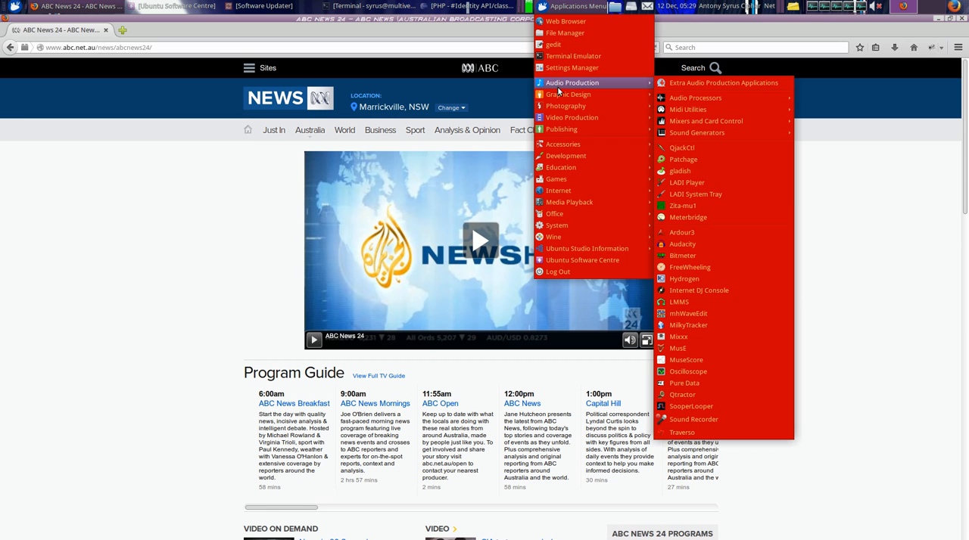
mouse_move(579, 90)
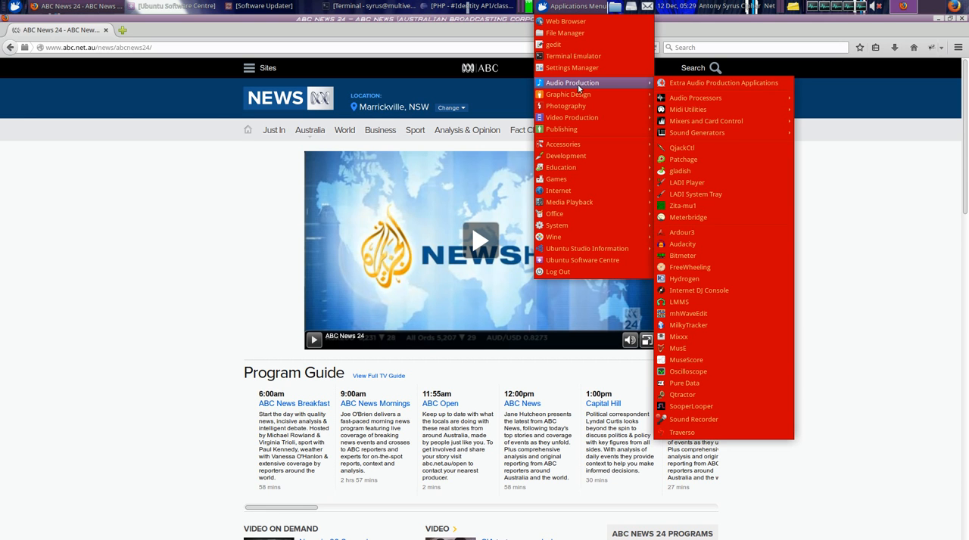
mouse_move(696, 133)
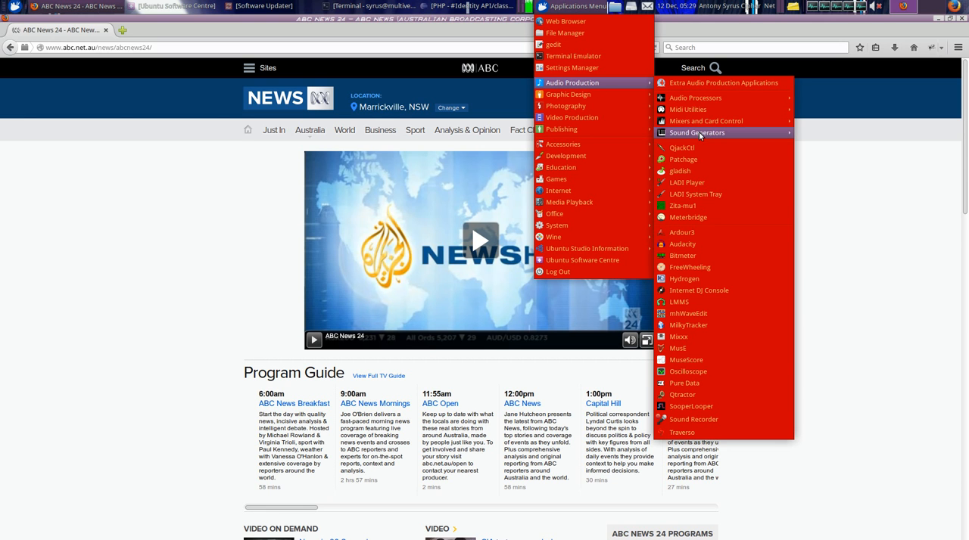
mouse_move(696, 132)
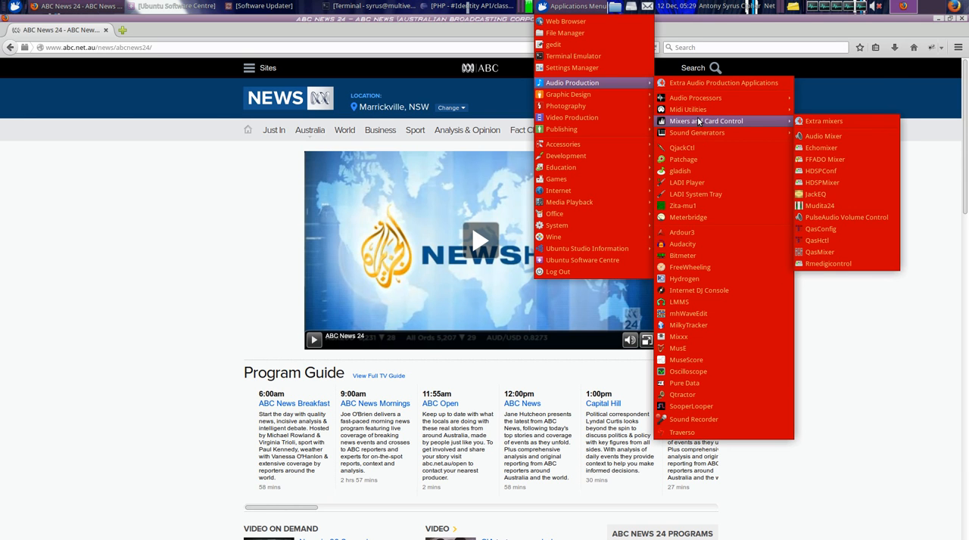
mouse_move(688, 110)
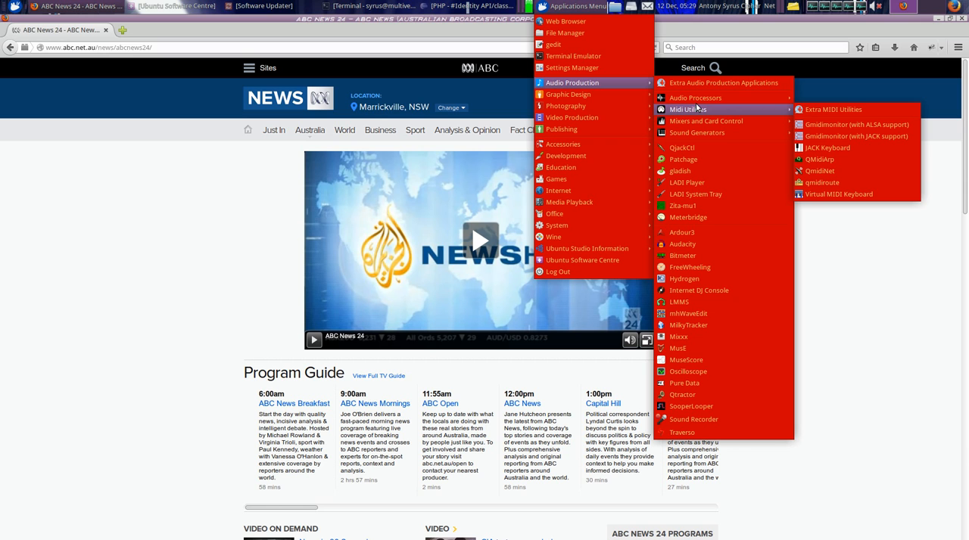
mouse_move(694, 98)
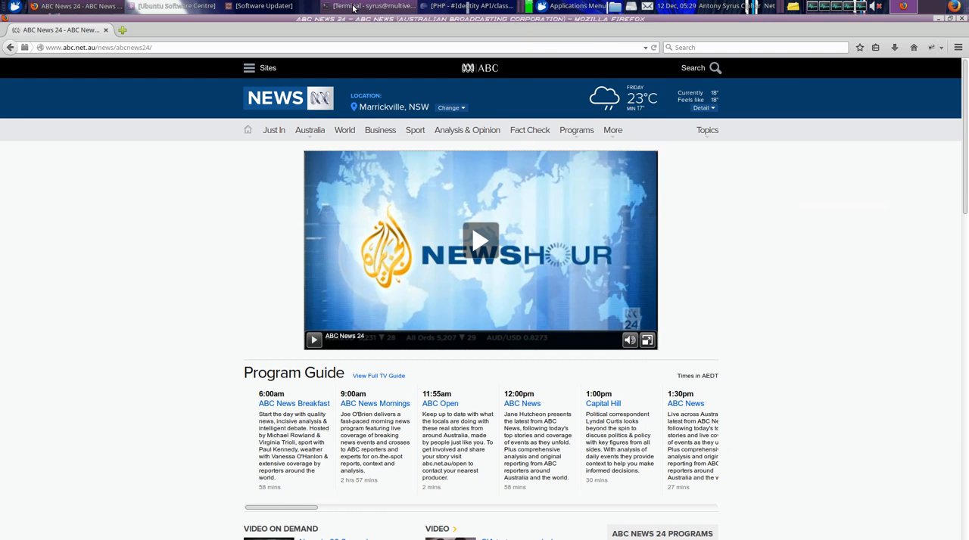
click(264, 6)
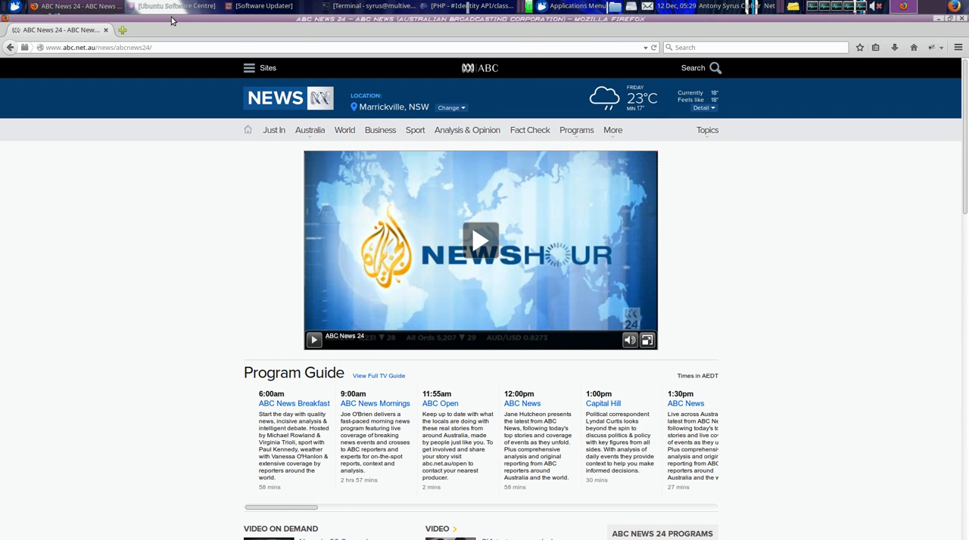
click(174, 6)
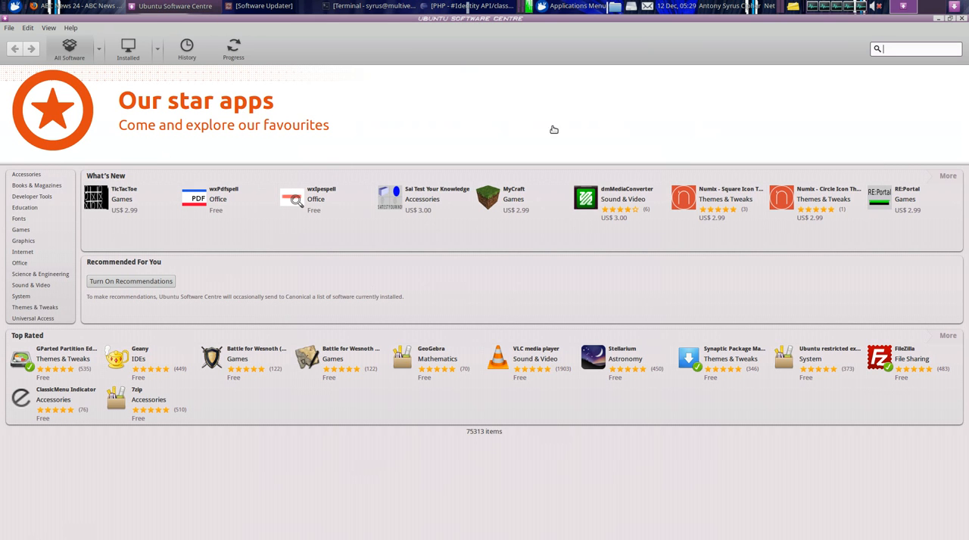
mouse_move(937, 23)
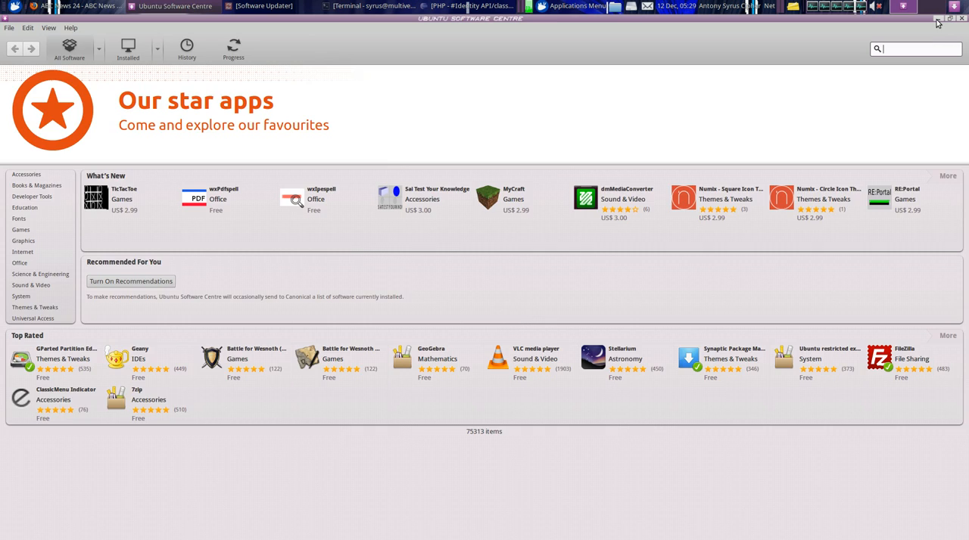
click(65, 6)
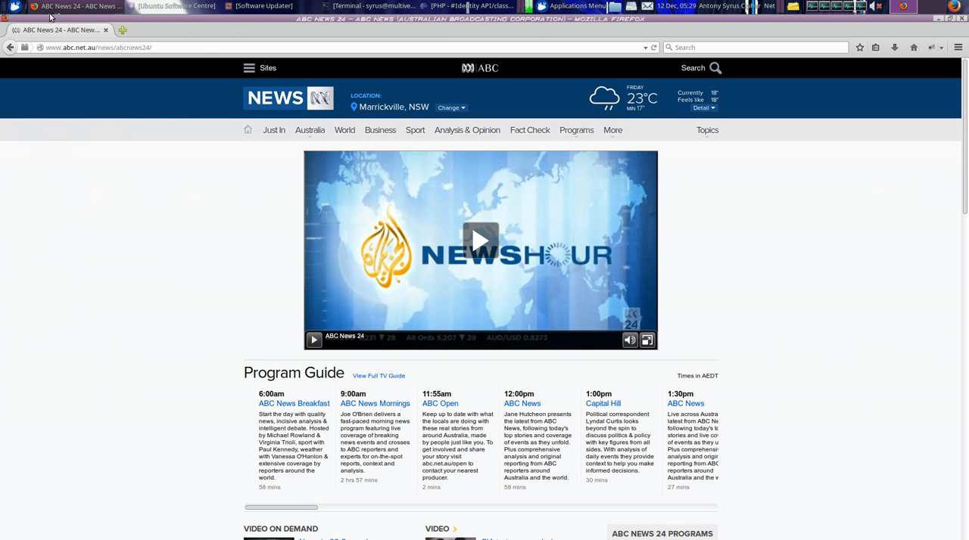
mouse_move(54, 138)
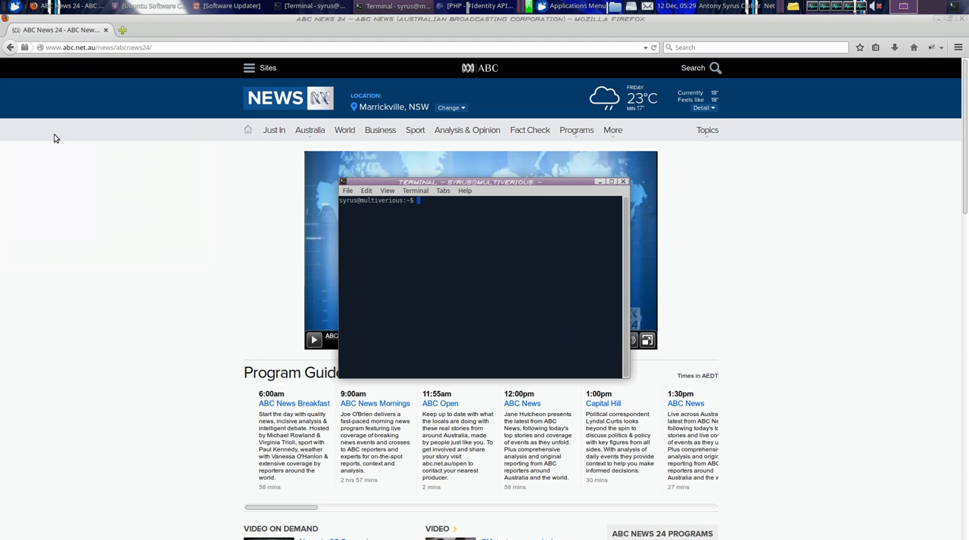
- Install tasksel with sudo apt-get install tasksel, entering the administrator password
text(sudo a)
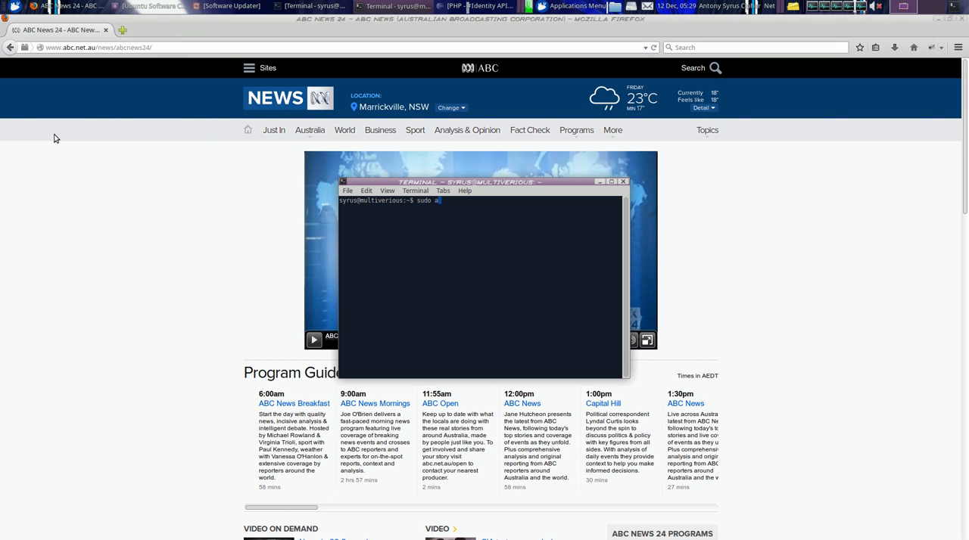
text(pt-get install taskse)
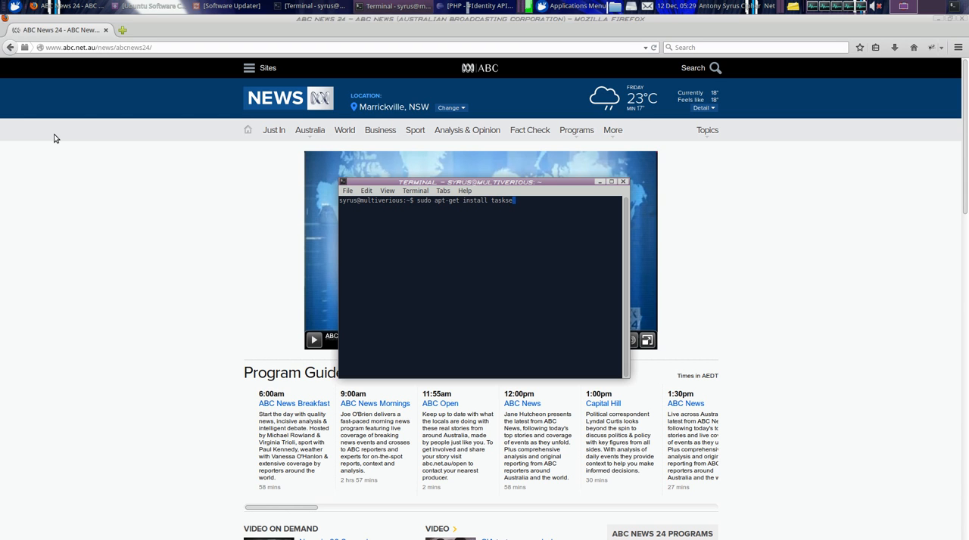
key(Return)
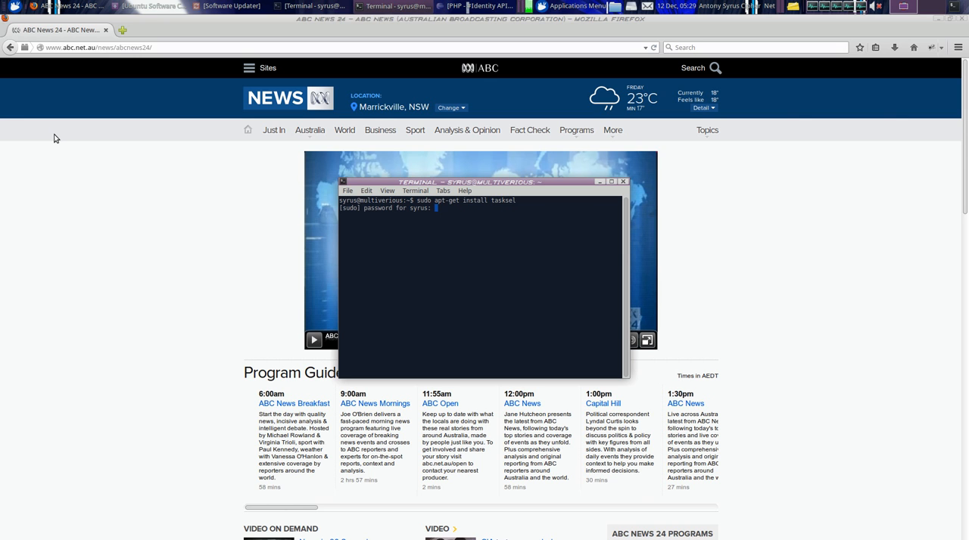
key(Return)
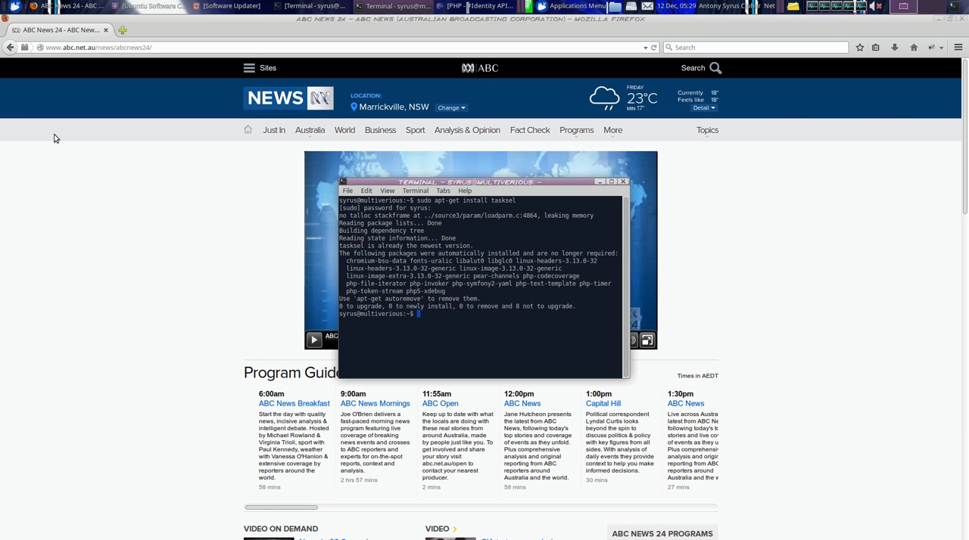
- Run sudo tasksel and scroll through its Software selection list
text(sudo tasl)
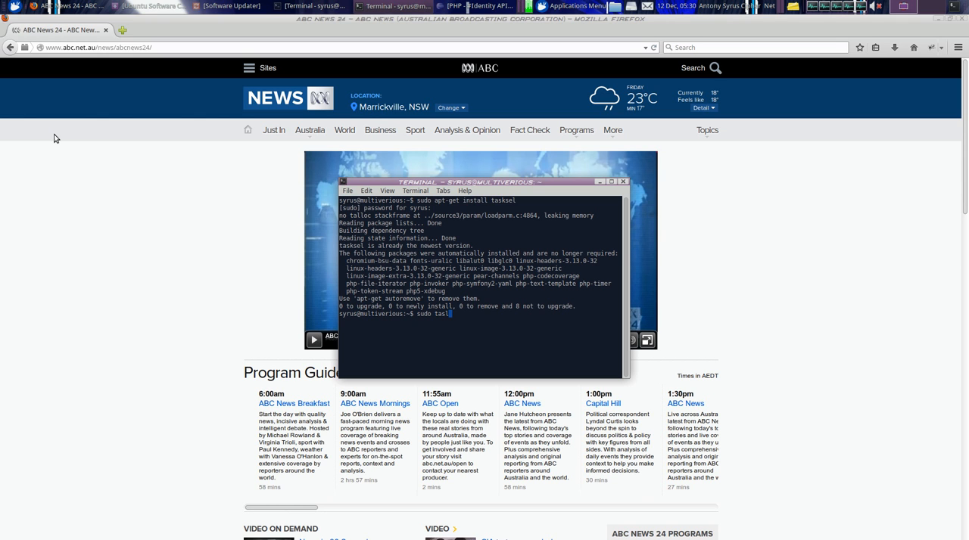
text(ksel)
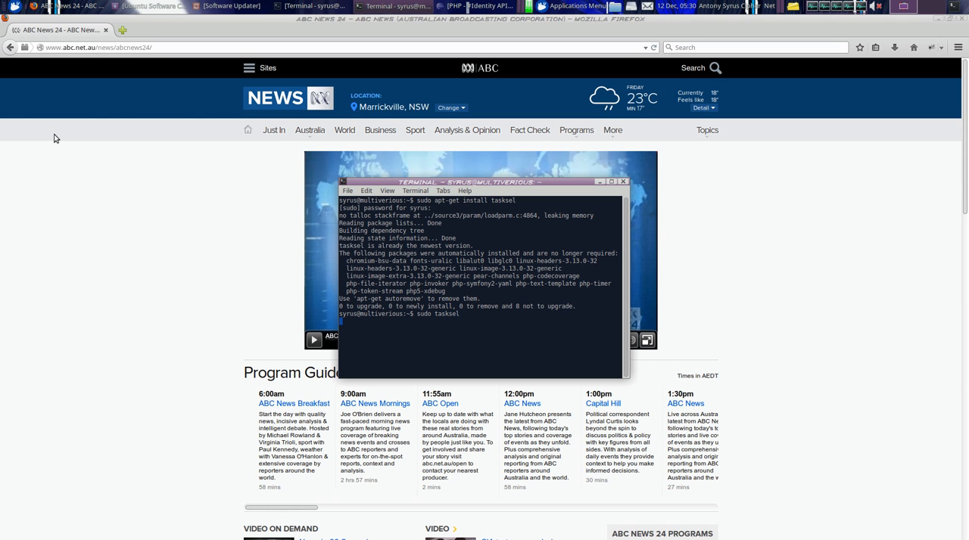
mouse_move(67, 129)
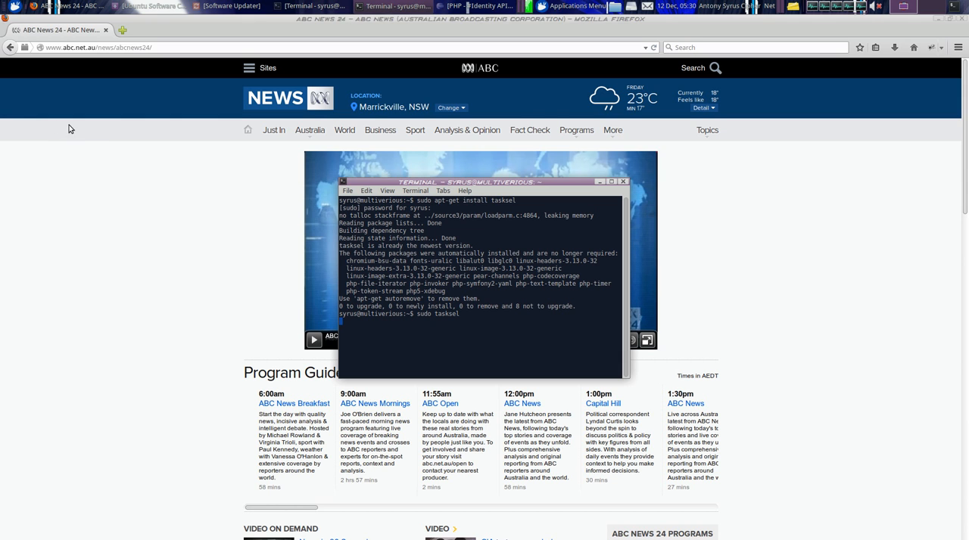
mouse_move(96, 131)
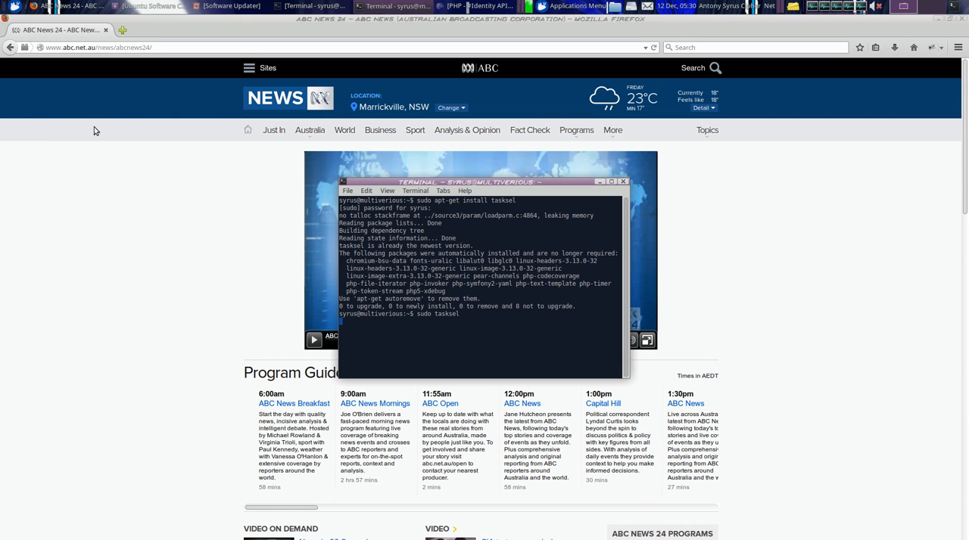
key(Return)
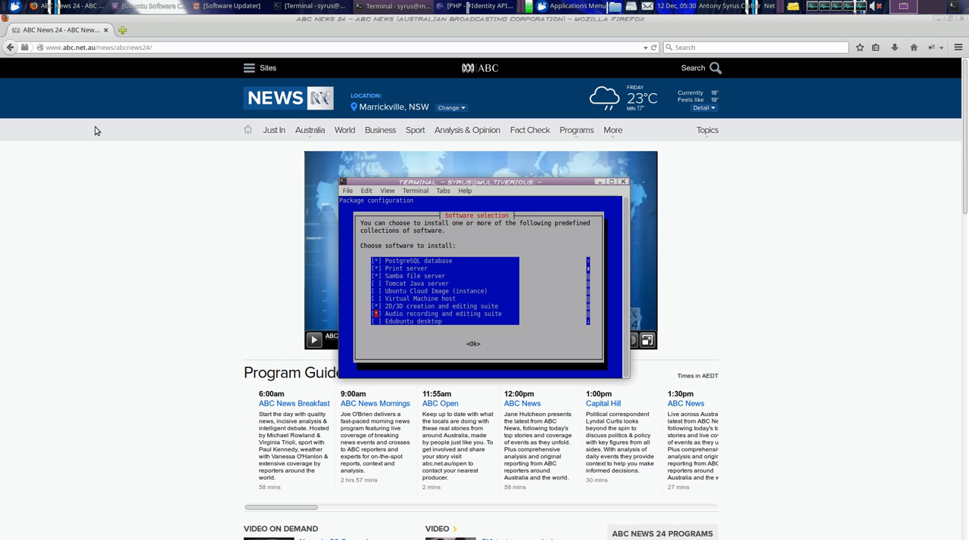
scroll(down, 3)
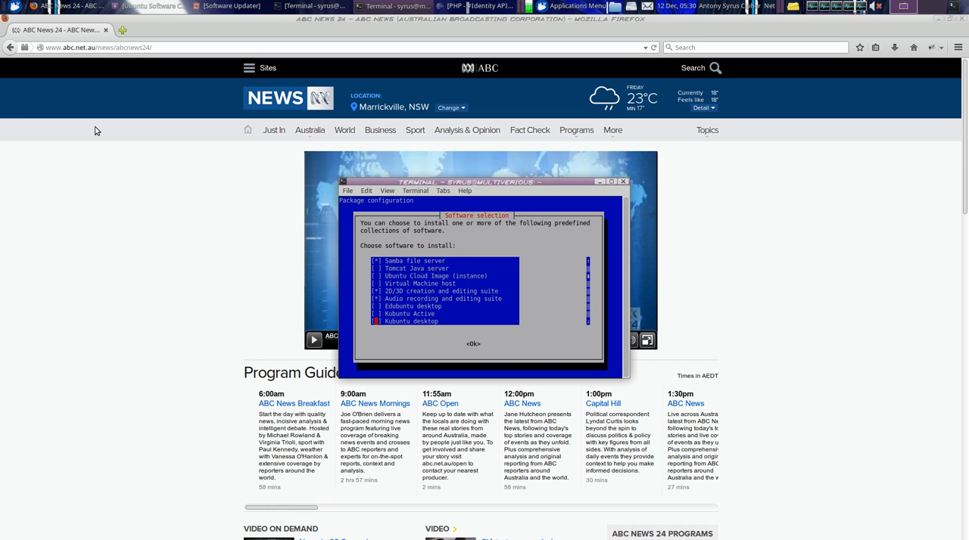
scroll(down, 3)
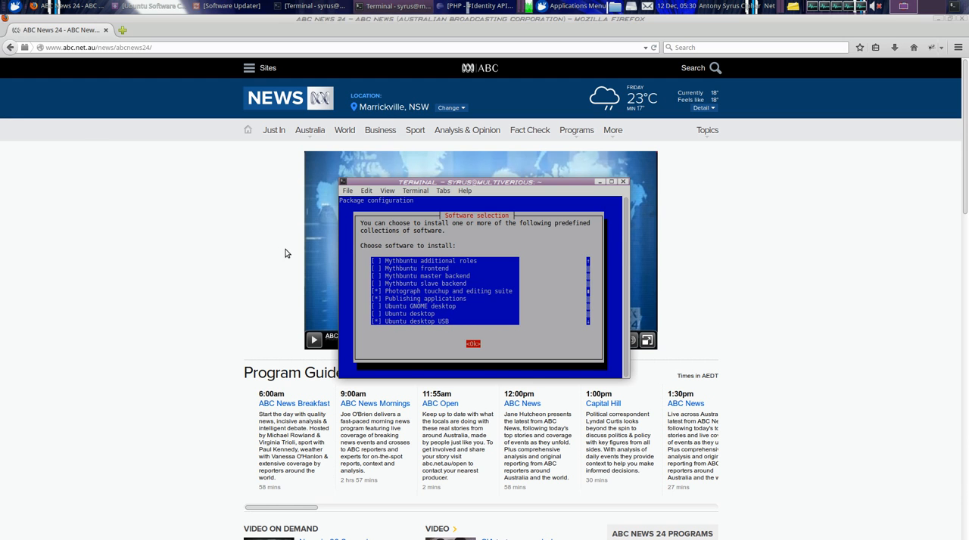
click(473, 345)
text(releases.)
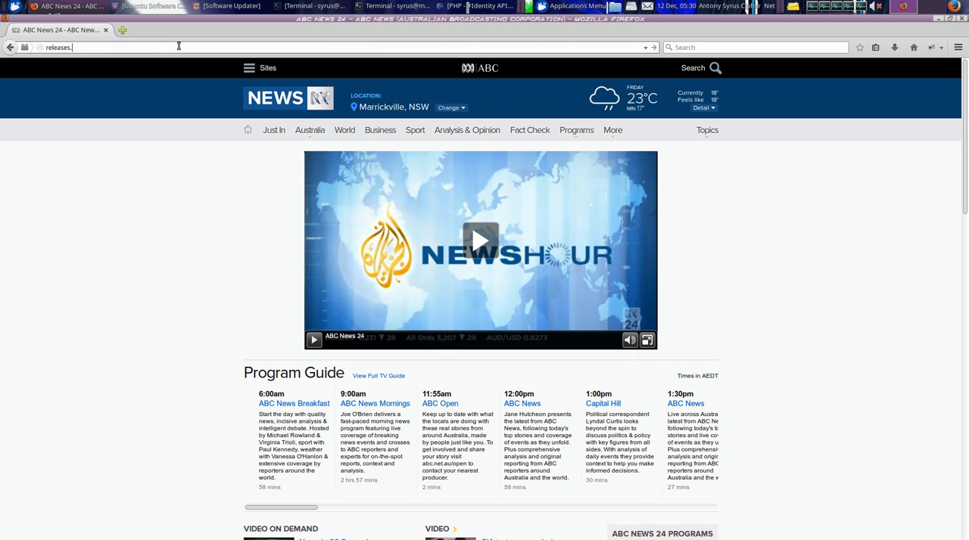
- Load releases.ubuntu.com, enter the utopic/ folder and scroll to the ISO image listing
text(ubuntu.)
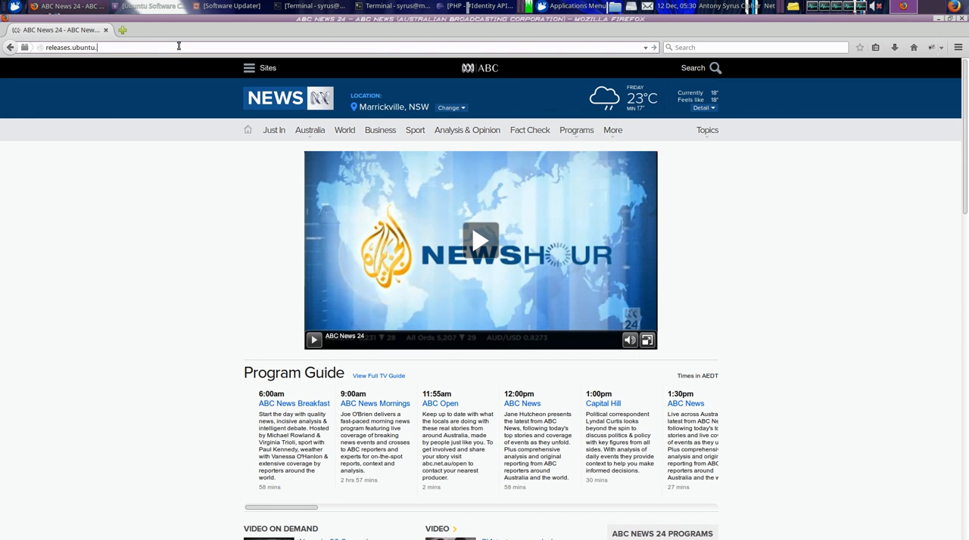
key(Return)
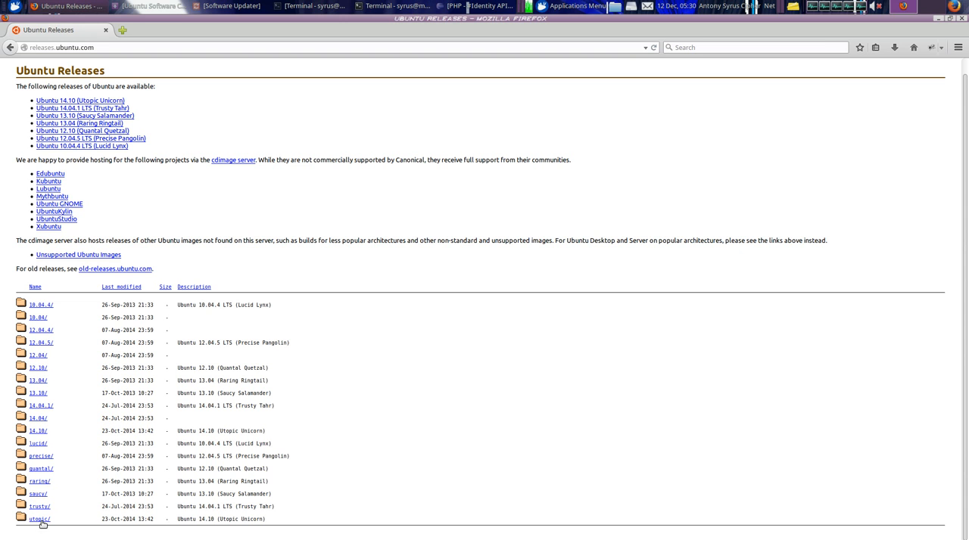
mouse_move(38, 519)
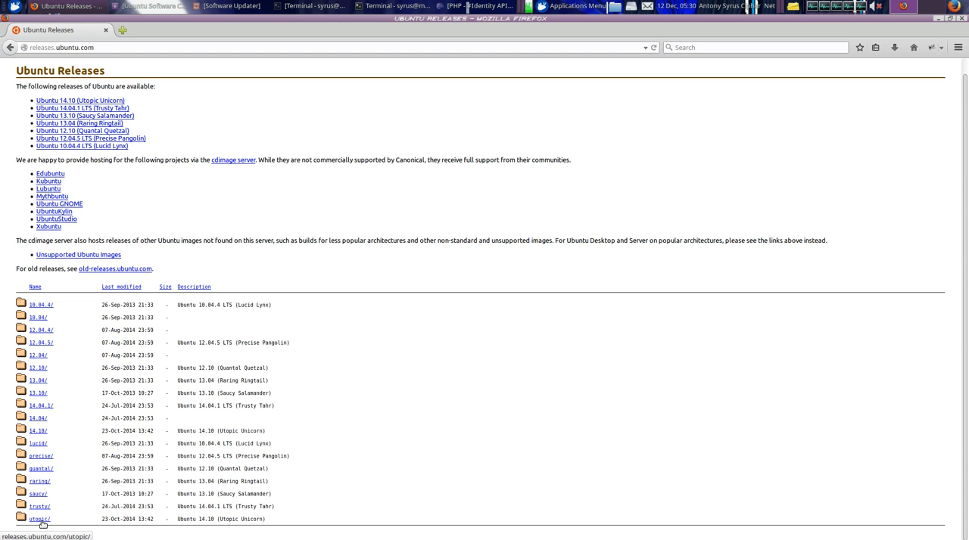
click(38, 519)
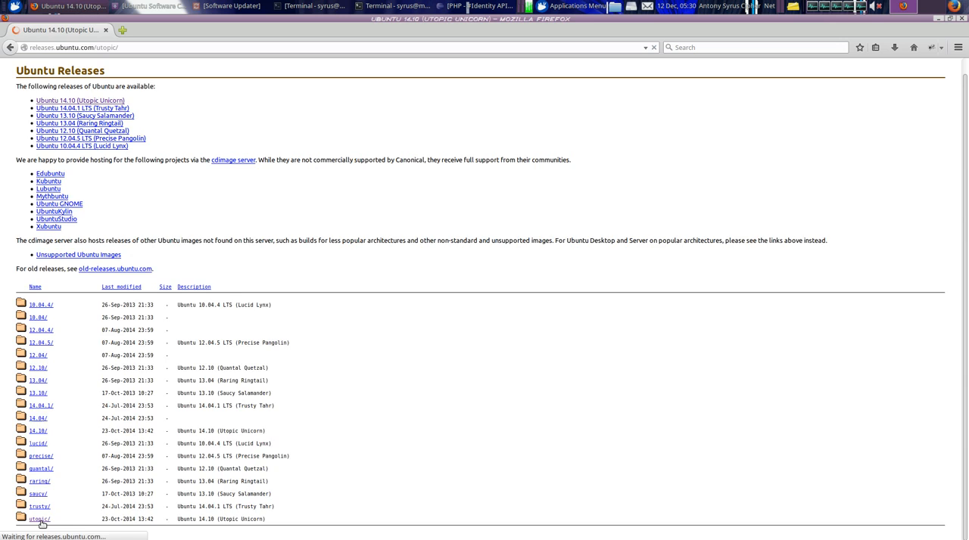
click(38, 520)
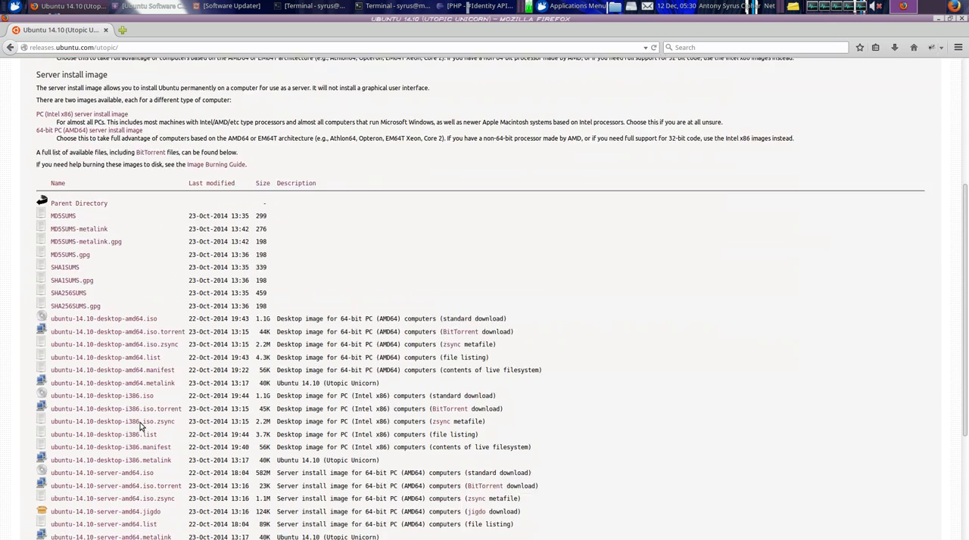
scroll(down, 3)
text(ubuntu in)
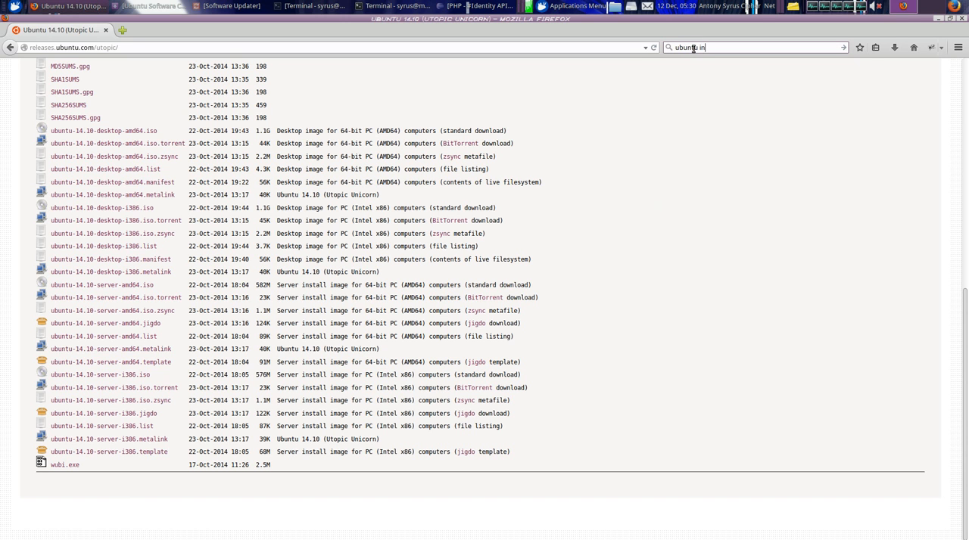
- Search Google for 'ubuntu creating usb key install windows'
text(creating)
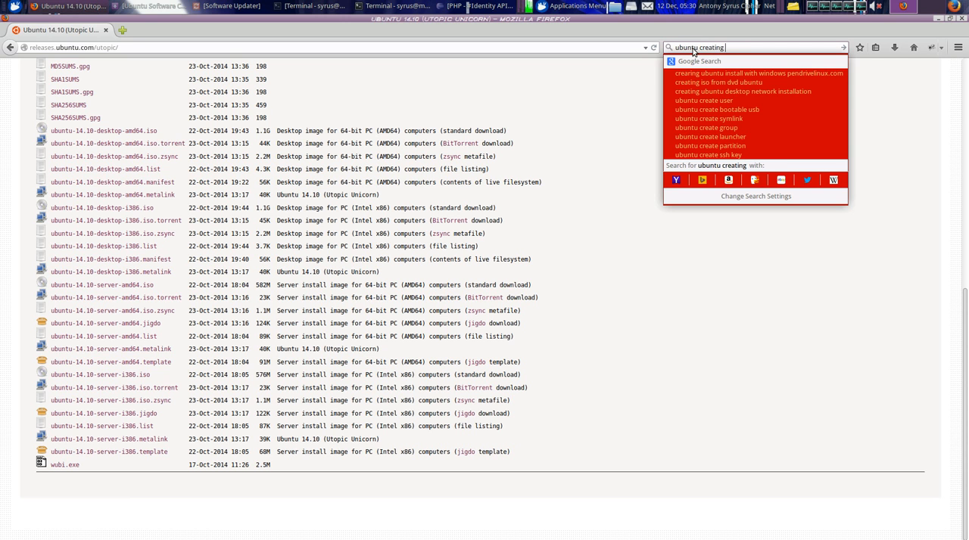
text(usb key install windows)
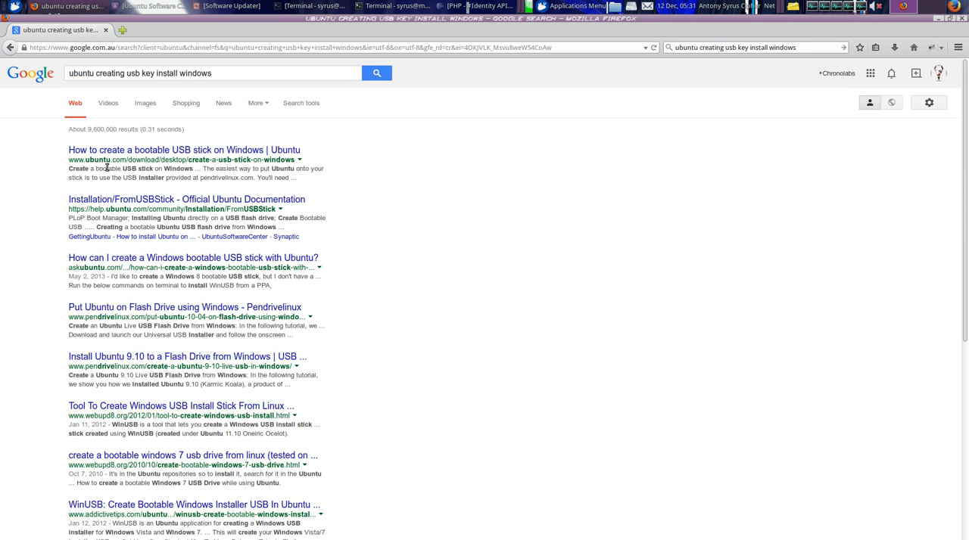
mouse_move(276, 324)
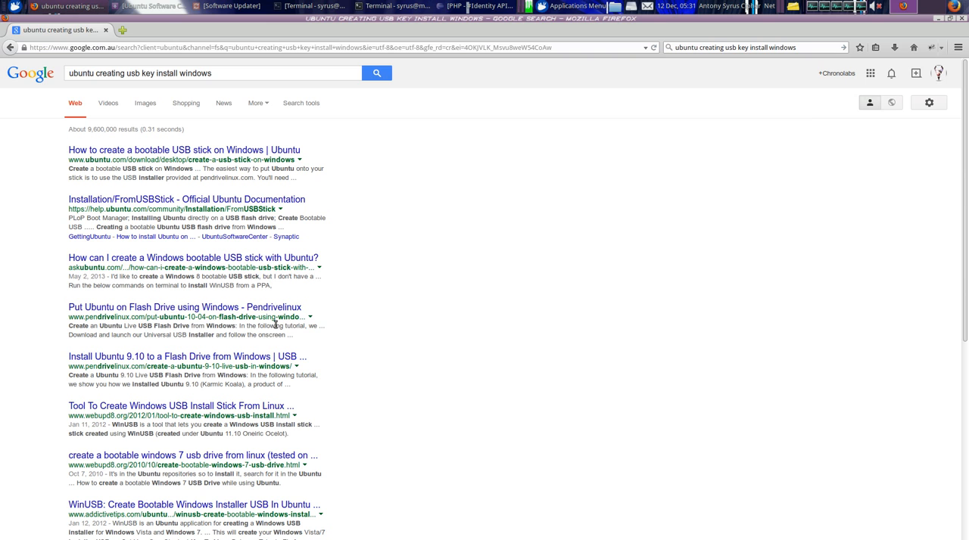
mouse_move(371, 367)
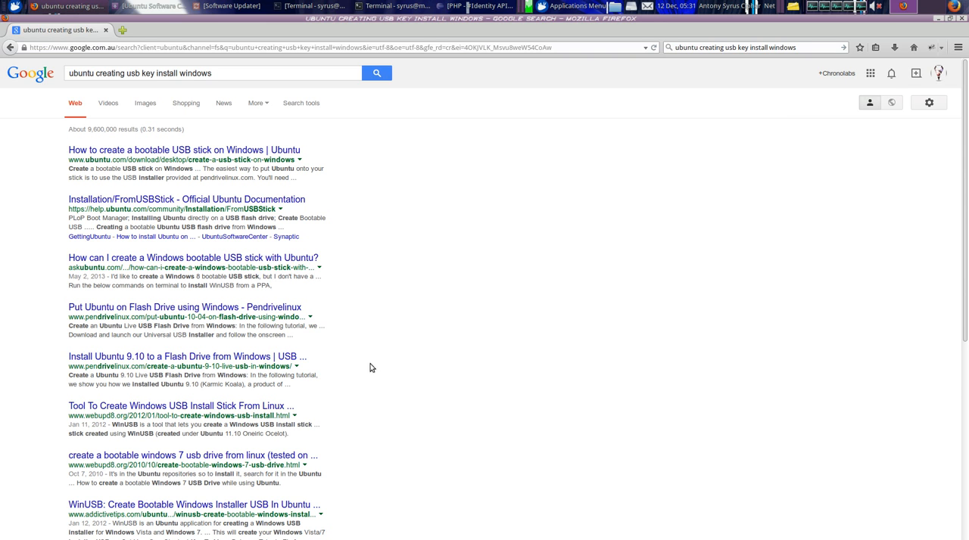
mouse_move(468, 233)
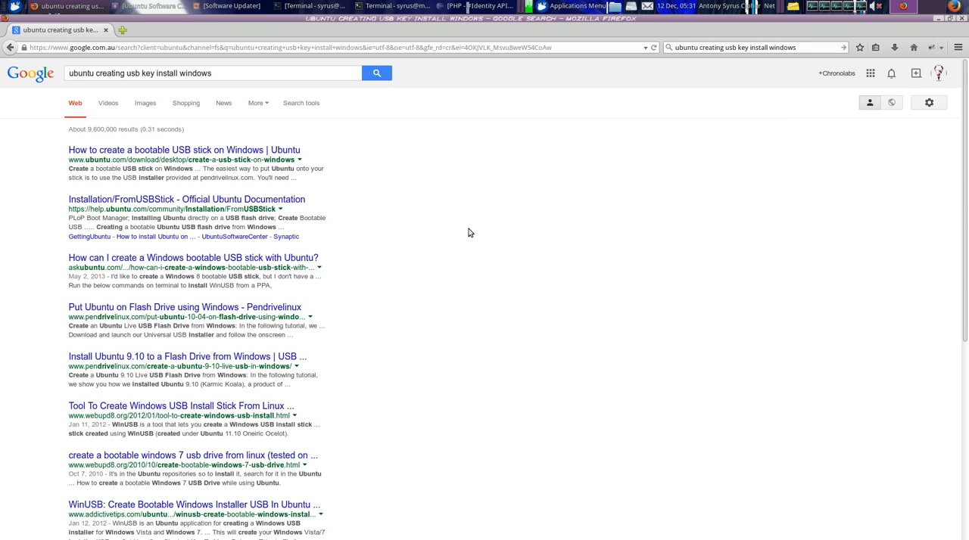
mouse_move(416, 110)
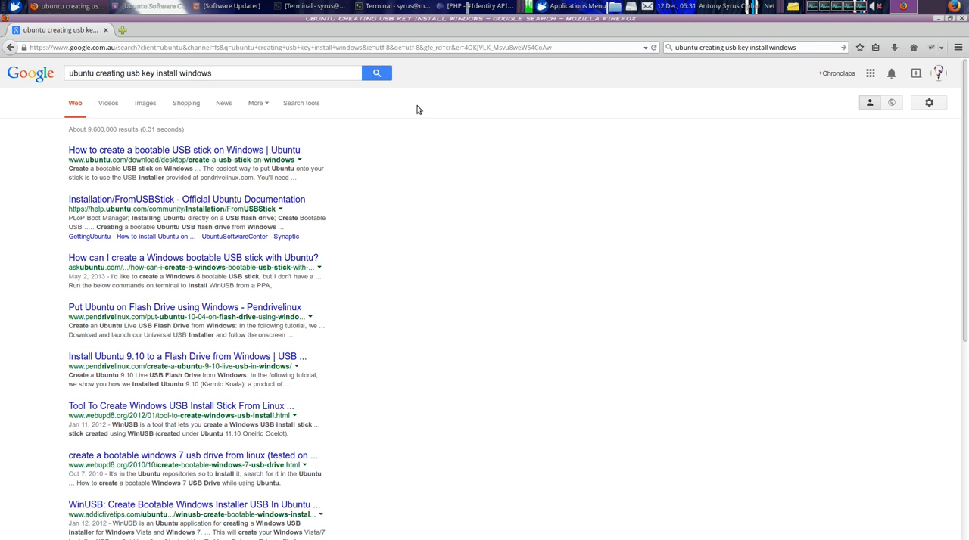
mouse_move(451, 18)
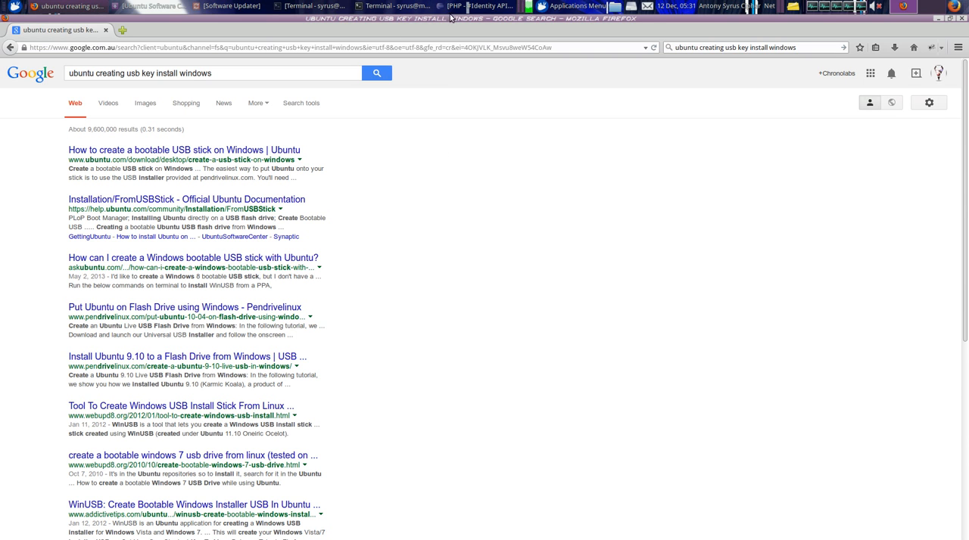
- Browse Audio Production's Sound Generators, Mixers and Card Control, and Midi Utilities submenus
click(573, 6)
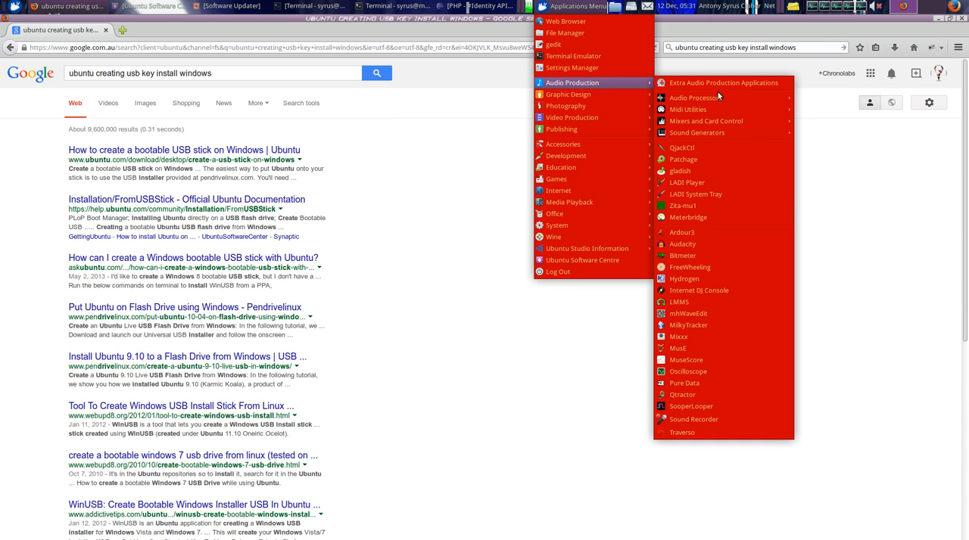
mouse_move(704, 121)
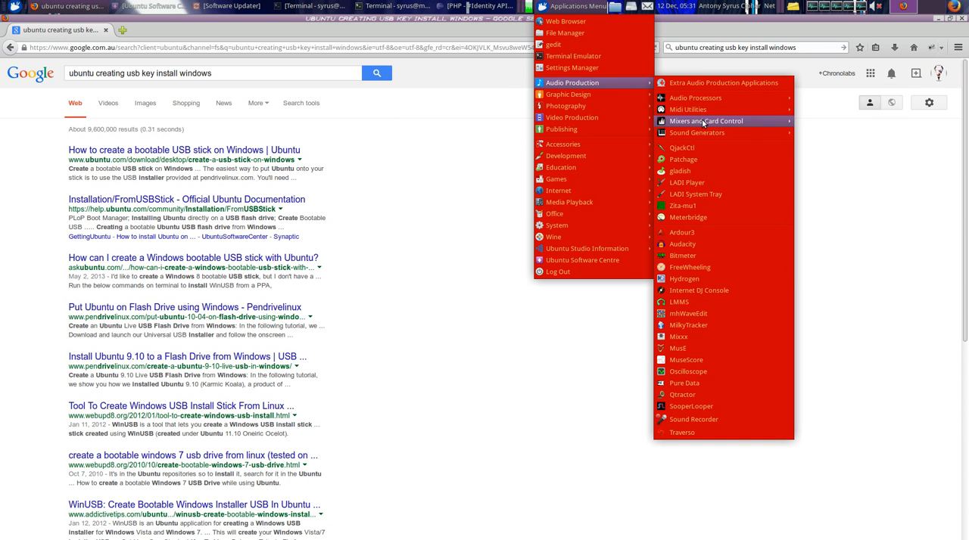
mouse_move(696, 132)
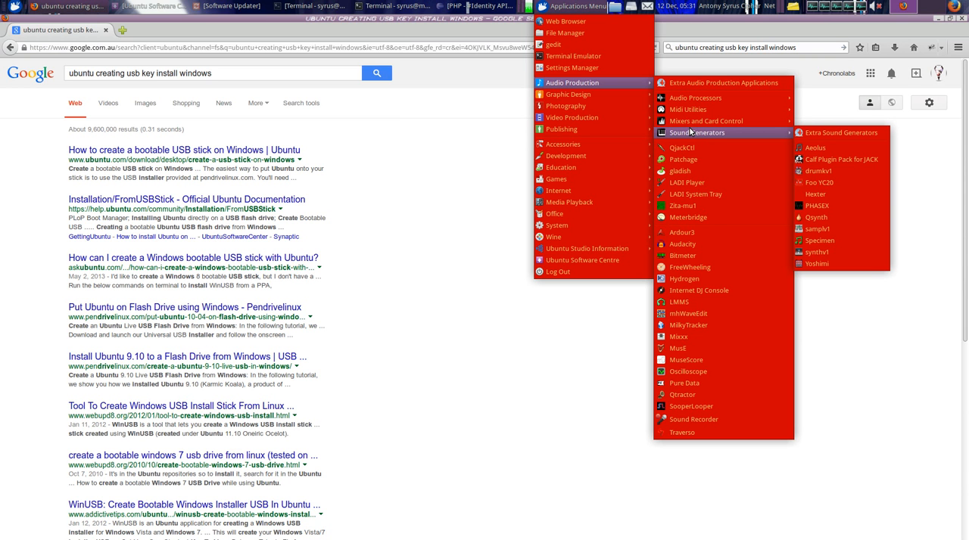
mouse_move(706, 121)
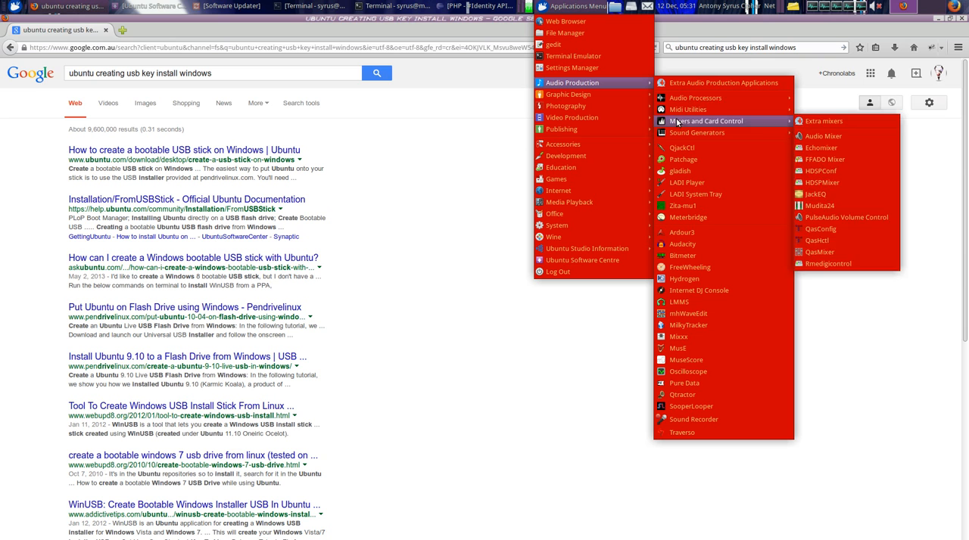
mouse_move(688, 109)
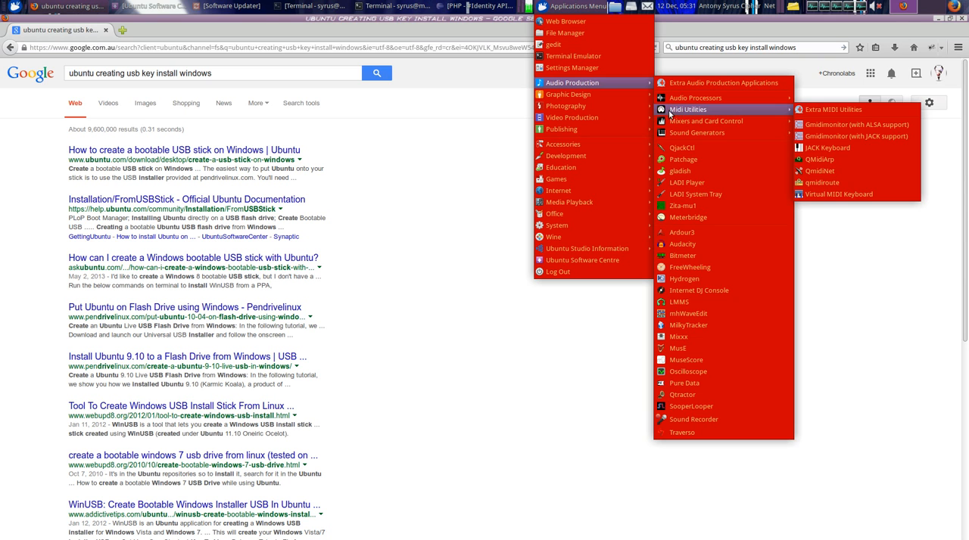
click(229, 6)
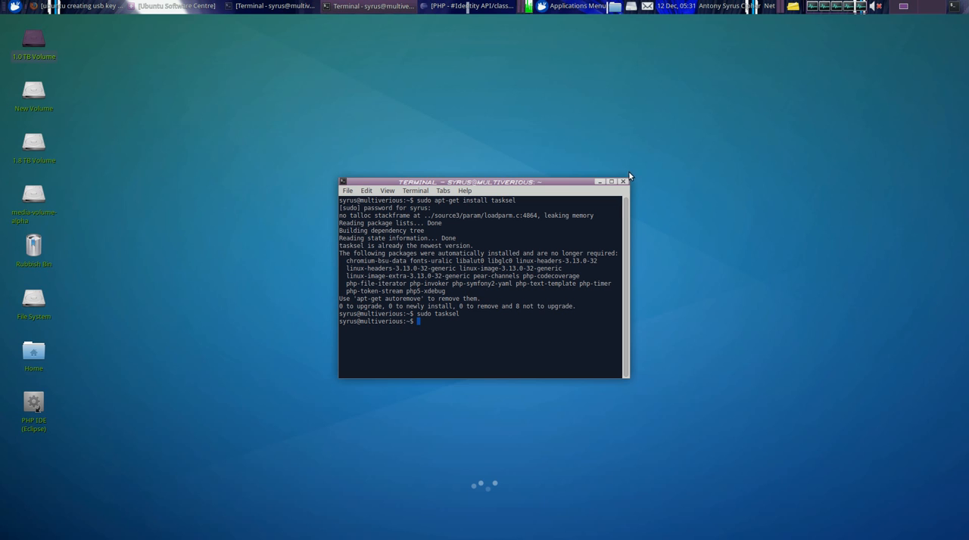
mouse_move(675, 165)
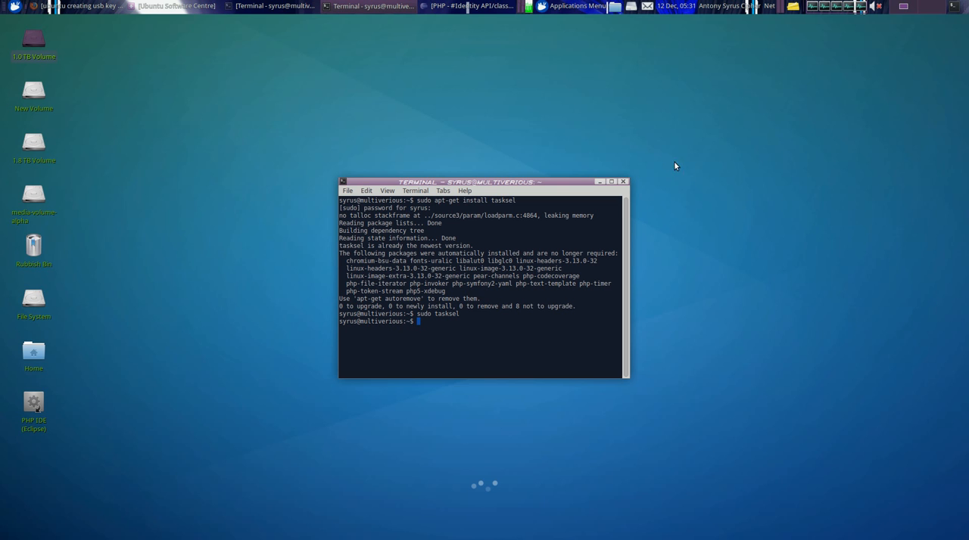
mouse_move(661, 157)
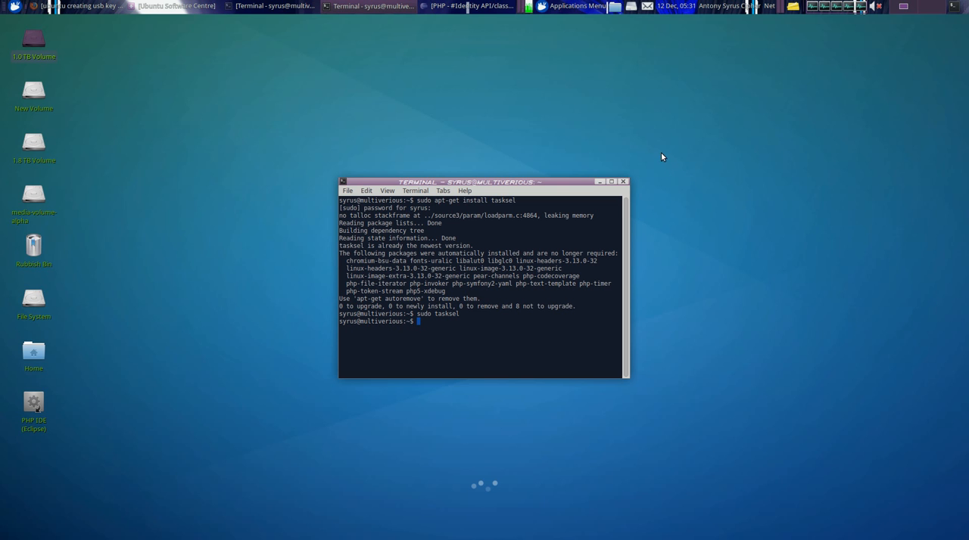
mouse_move(641, 148)
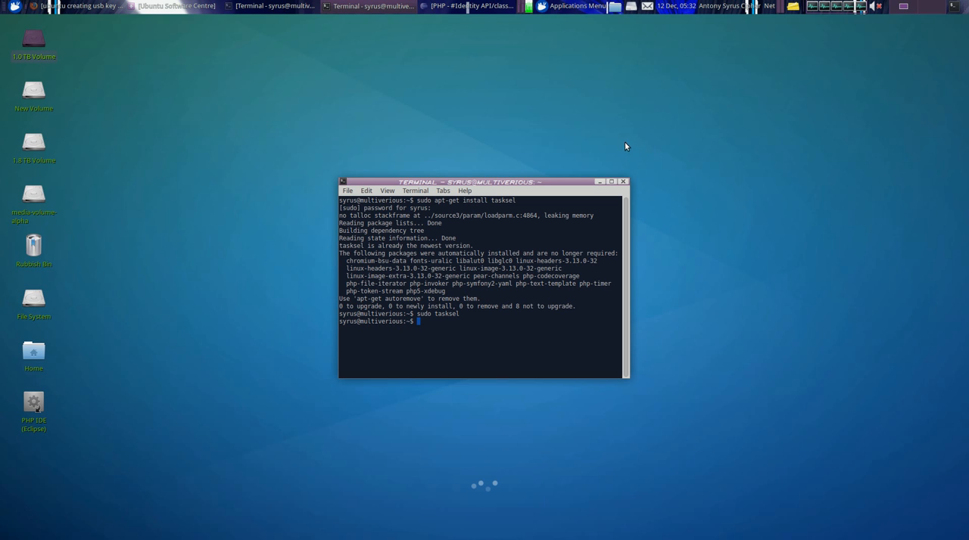
mouse_move(633, 154)
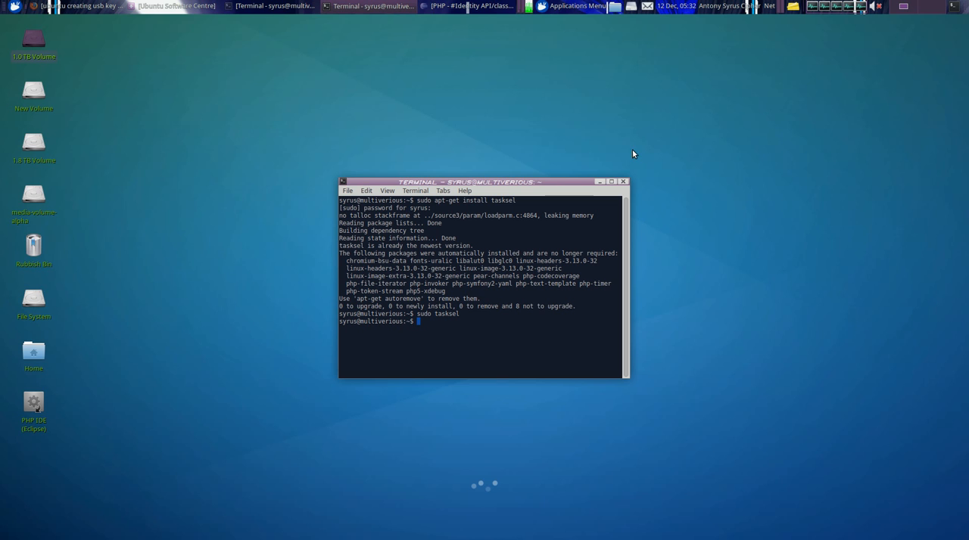
mouse_move(663, 136)
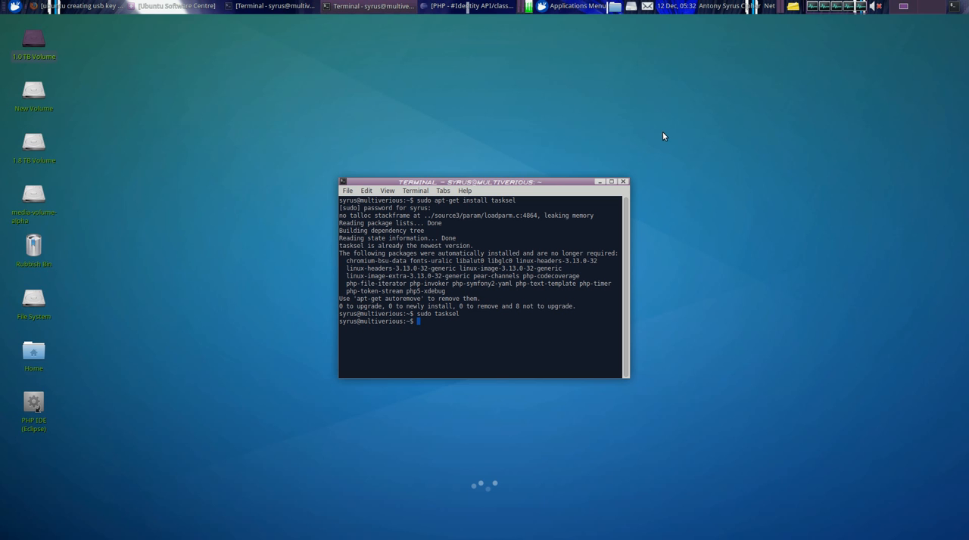
mouse_move(666, 159)
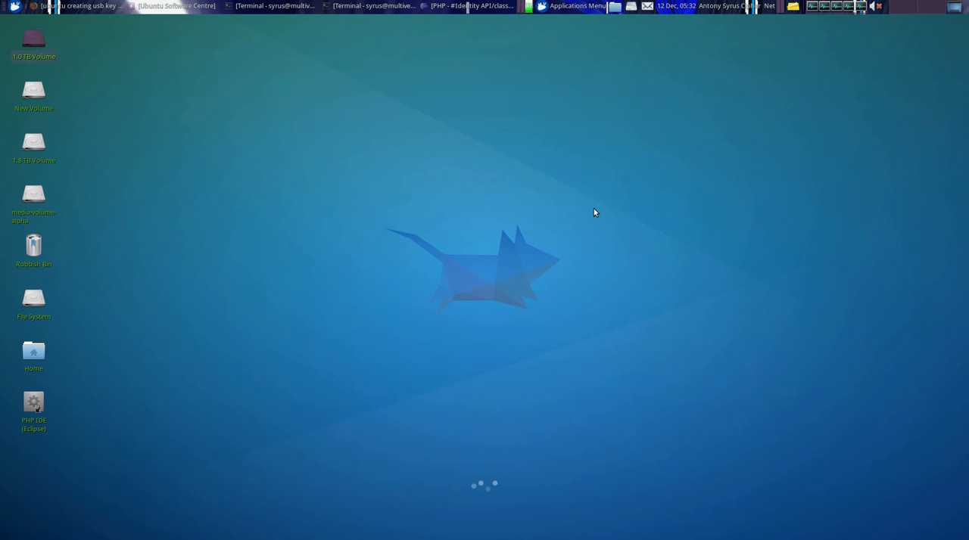
mouse_move(568, 285)
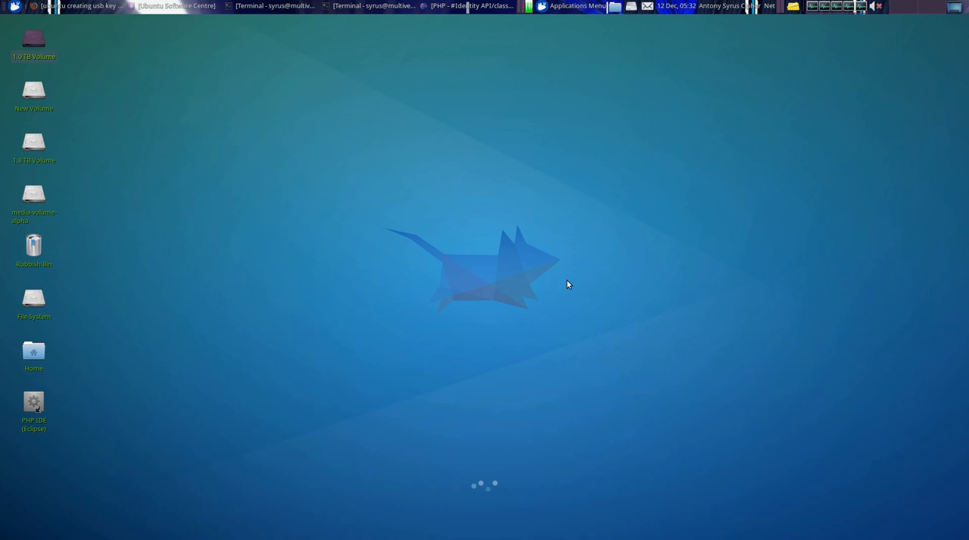
mouse_move(468, 166)
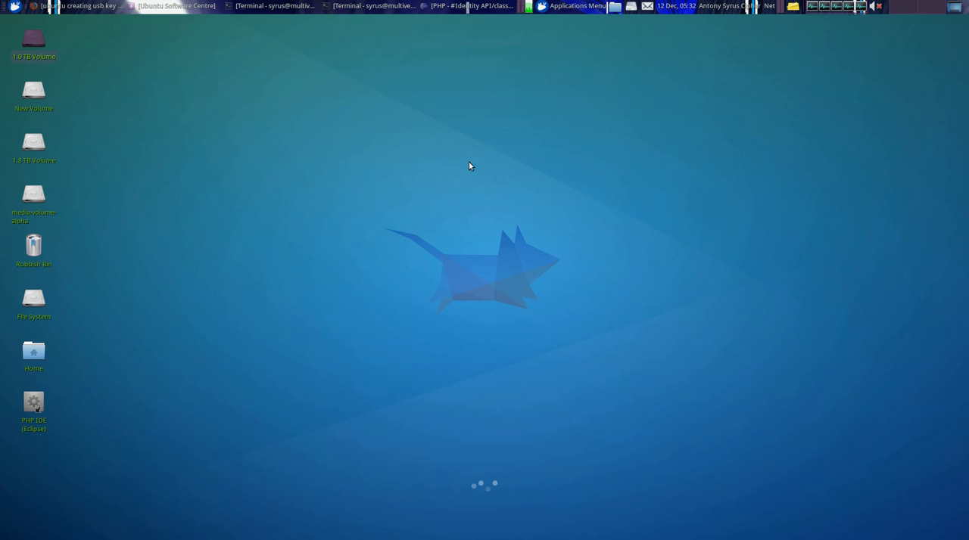
mouse_move(483, 82)
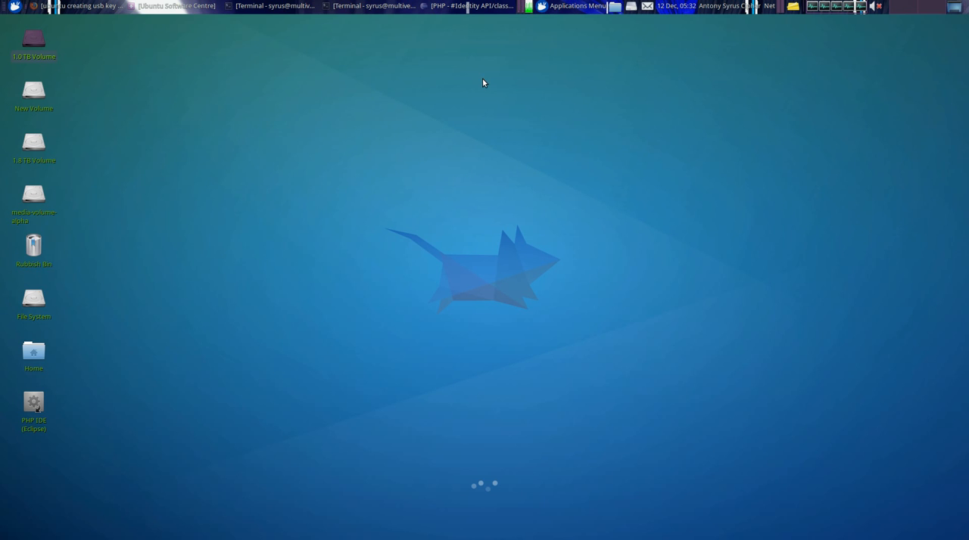
mouse_move(478, 62)
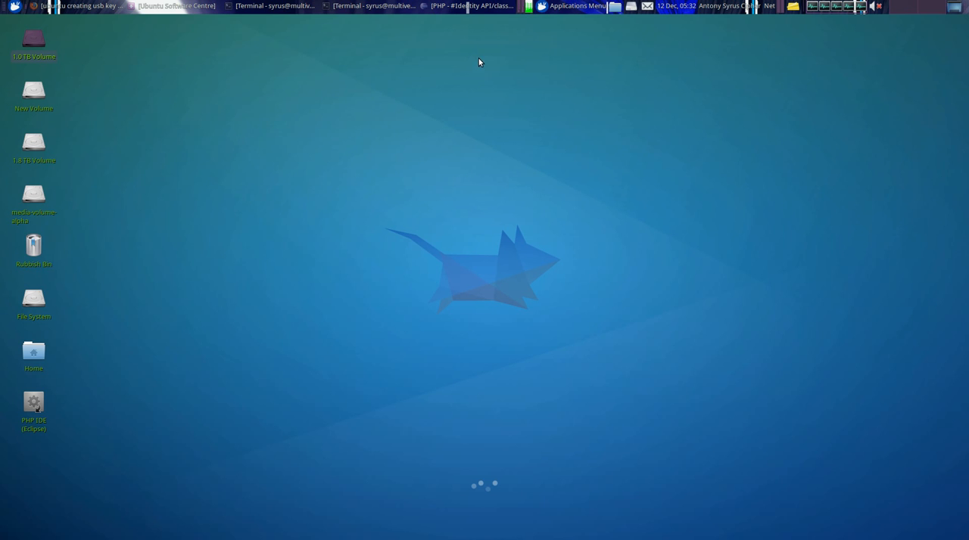
mouse_move(475, 52)
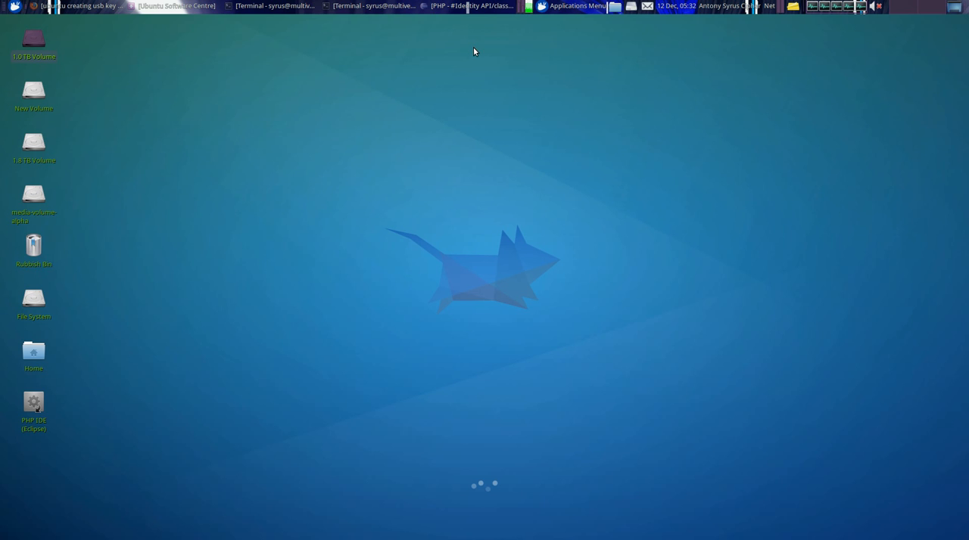
mouse_move(504, 31)
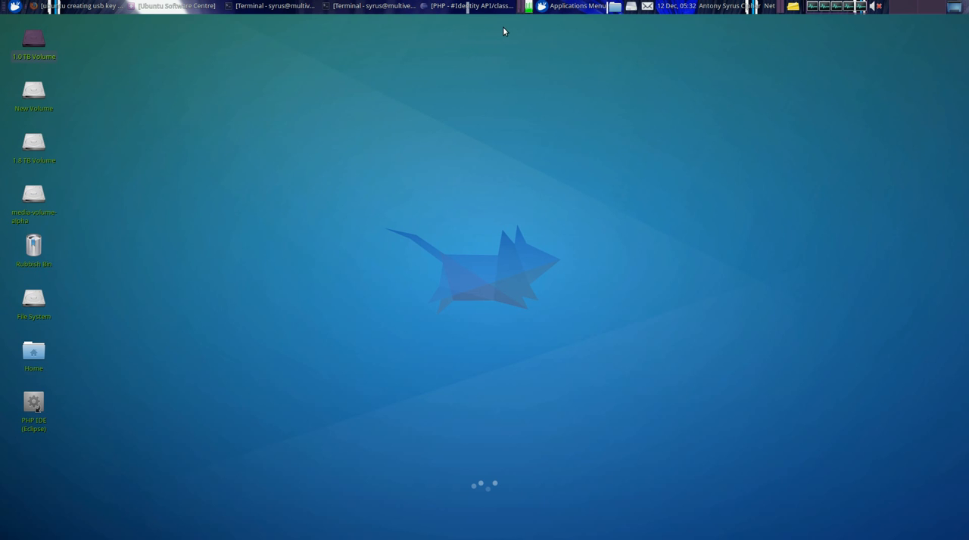
right_click(545, 6)
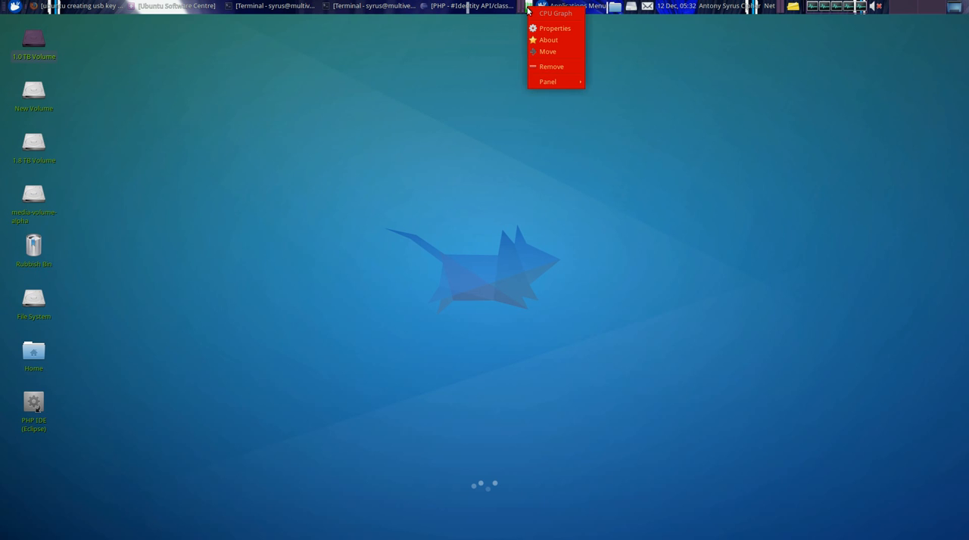
click(496, 49)
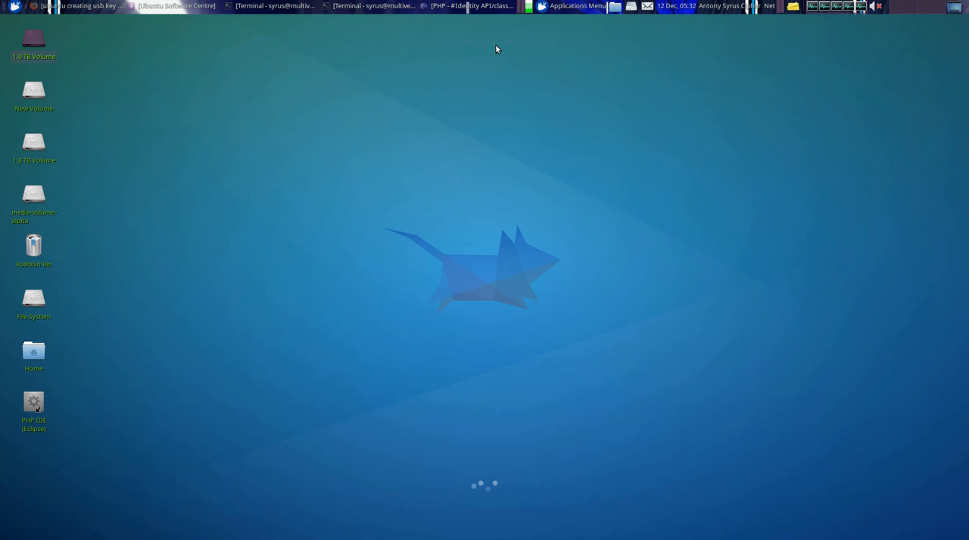
mouse_move(496, 53)
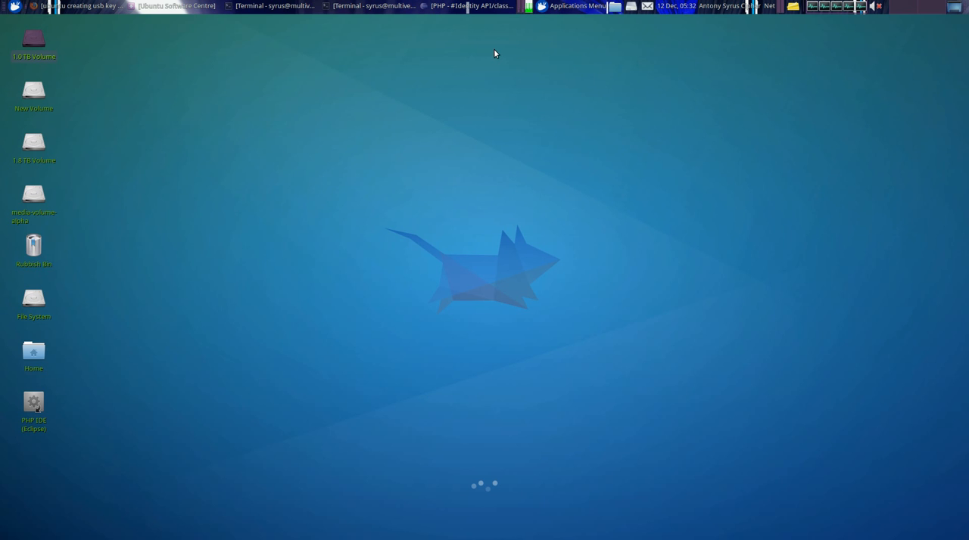
mouse_move(444, 49)
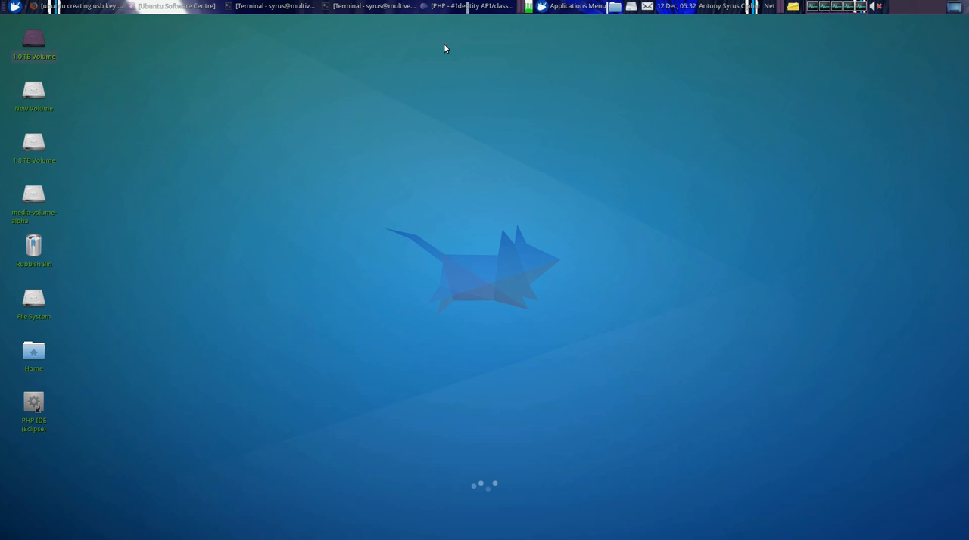
mouse_move(436, 51)
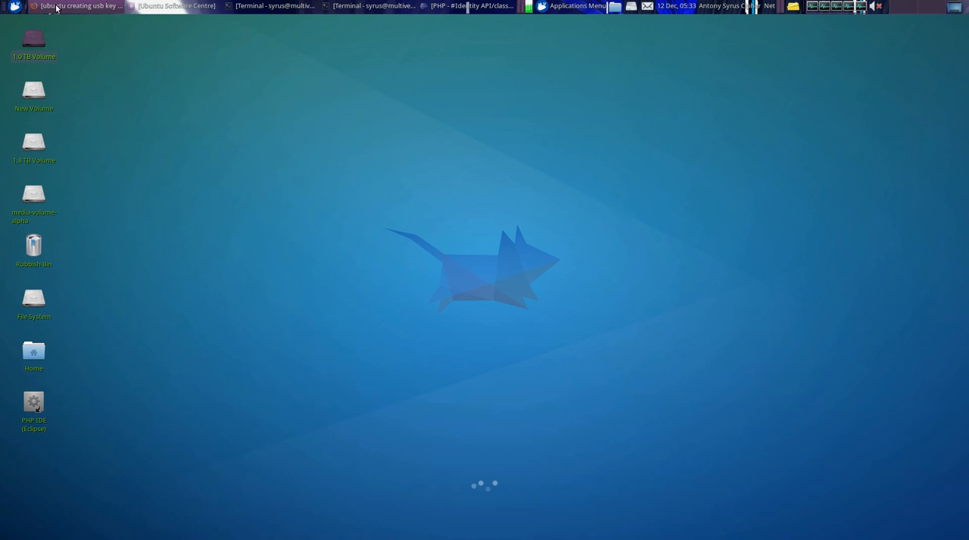
- Launch GIMP Image Editor by searching 'gimp' in the Whisker menu
click(13, 6)
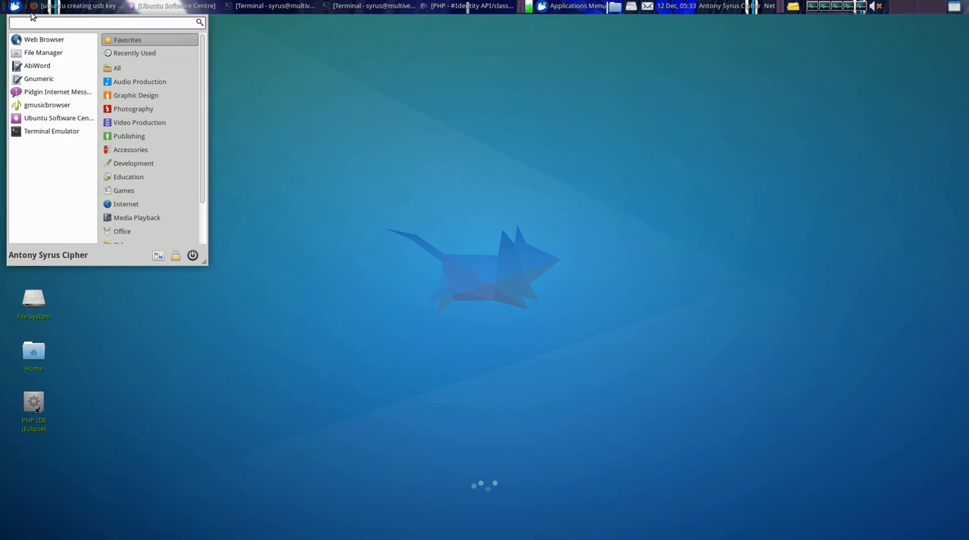
text(gimp)
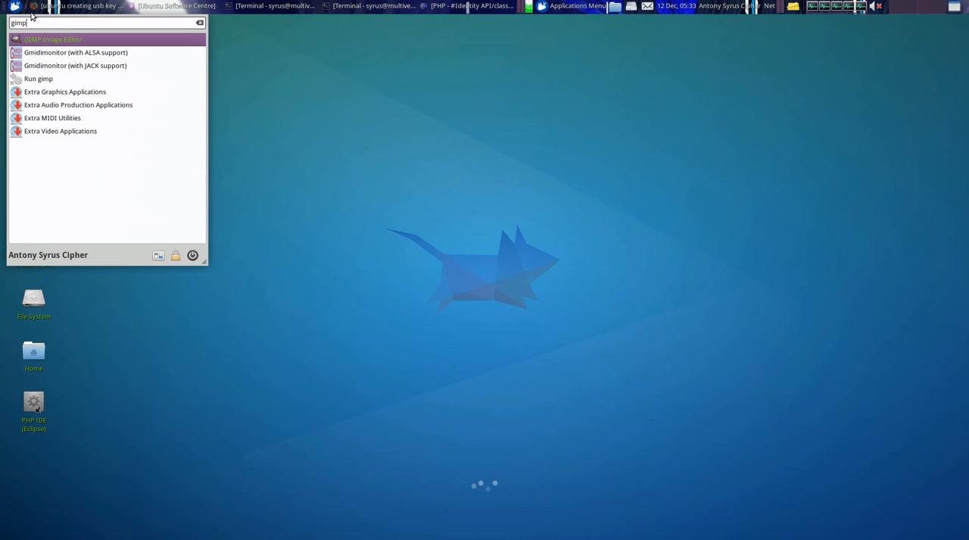
click(175, 98)
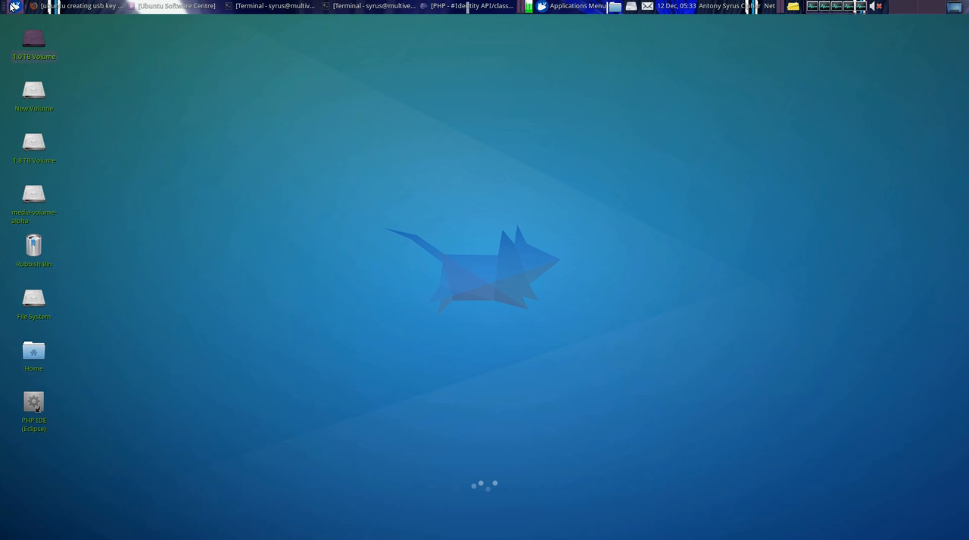
- Launch Audacity from Applications Menu > Audio Production
click(13, 6)
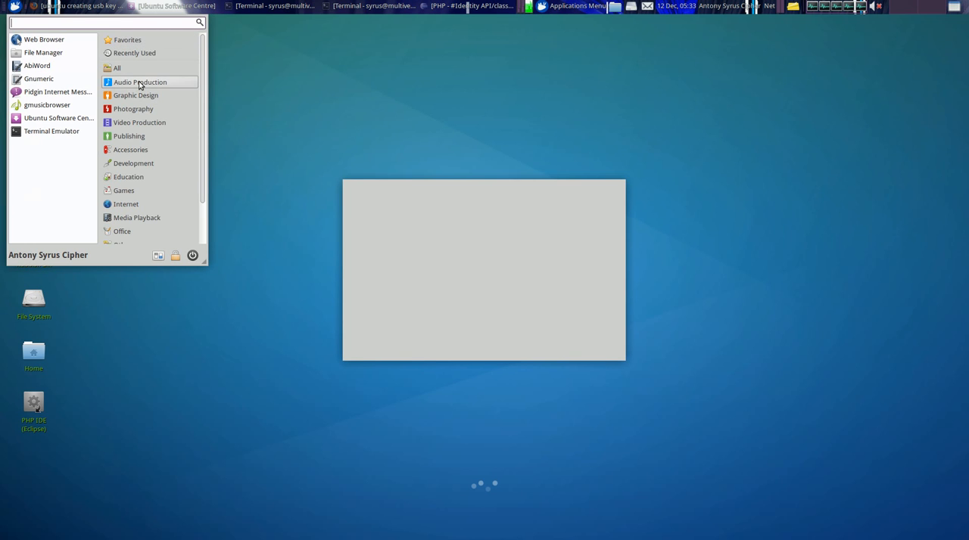
click(577, 6)
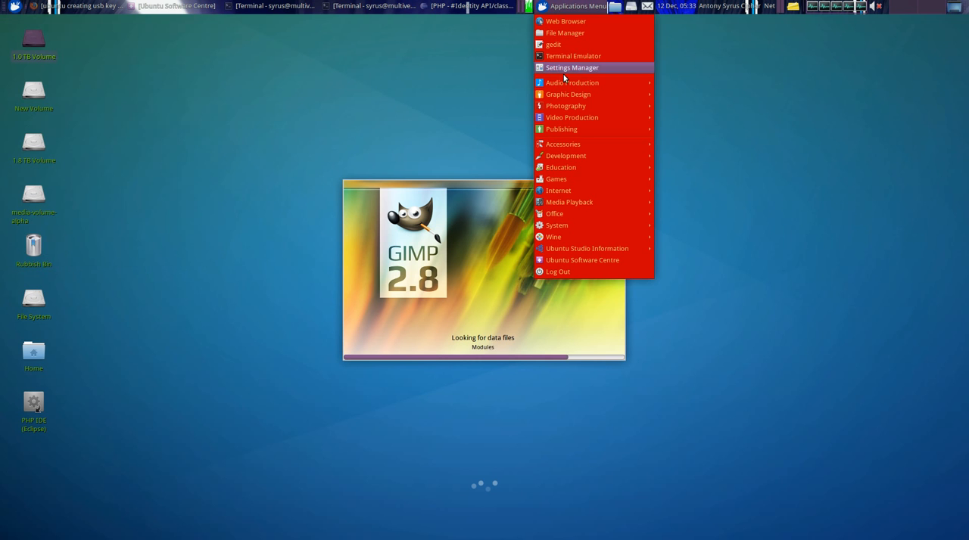
mouse_move(568, 94)
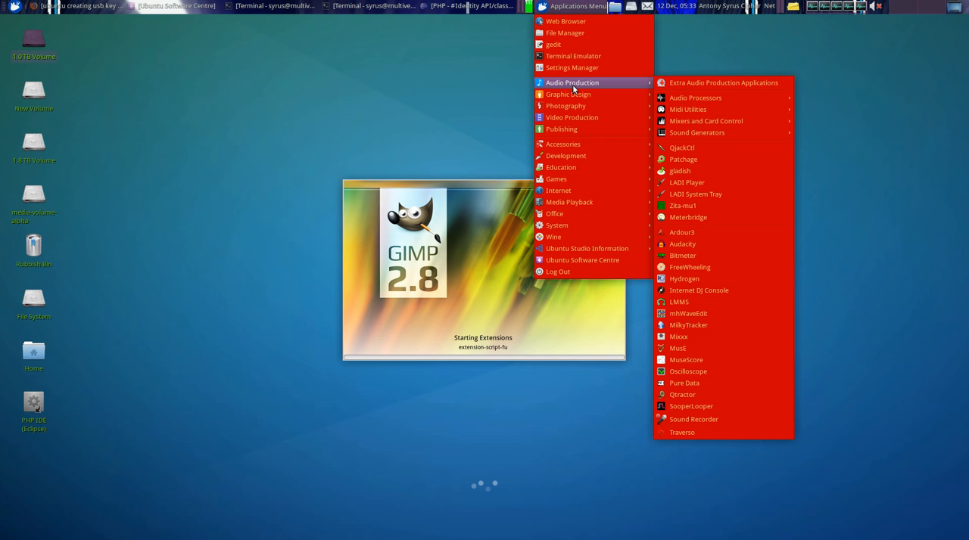
click(685, 253)
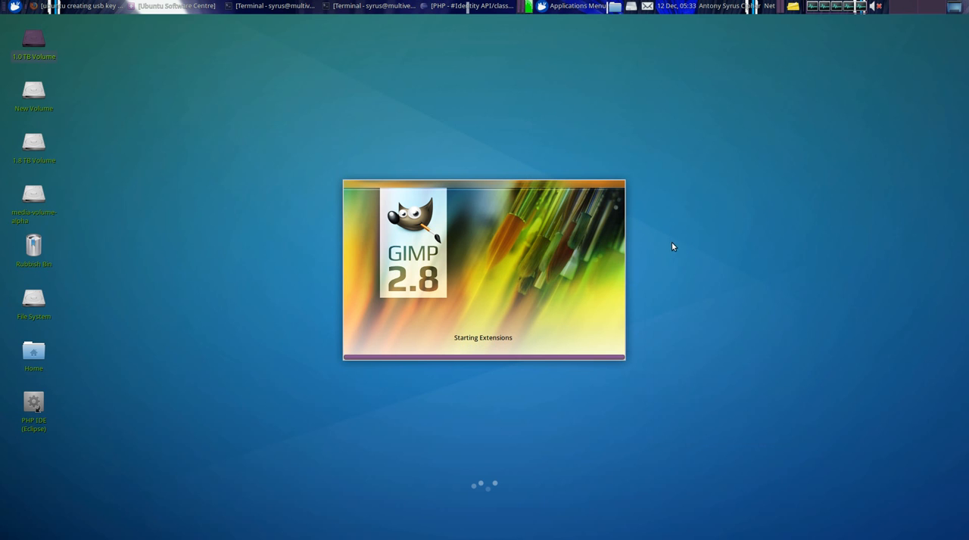
mouse_move(594, 237)
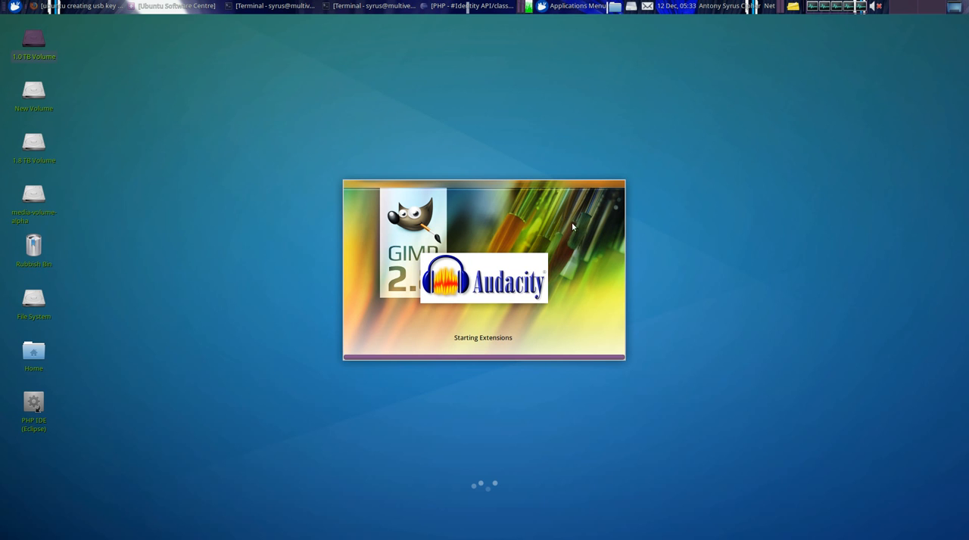
mouse_move(553, 221)
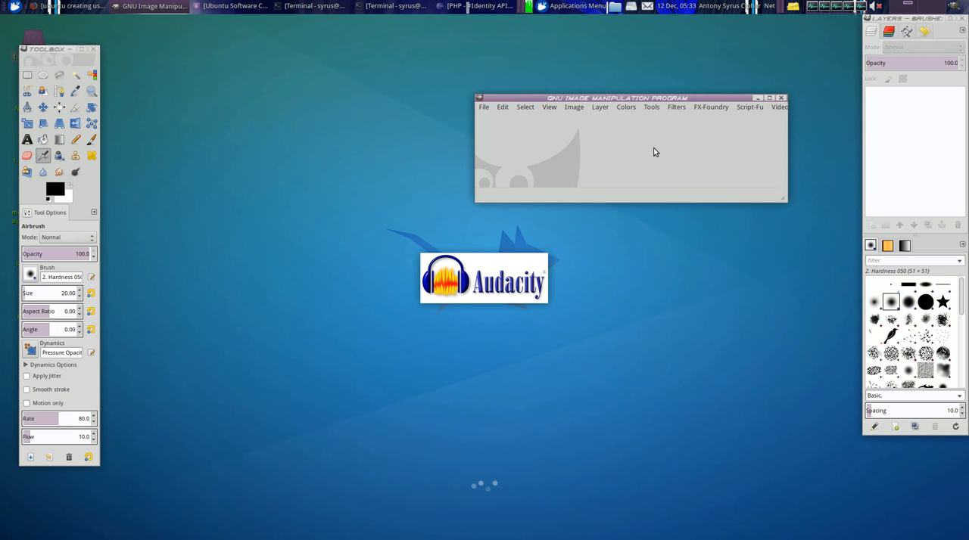
- Browse GIMP's Filters menu, including the FX-Foundry scripts and submenus like Map
click(676, 107)
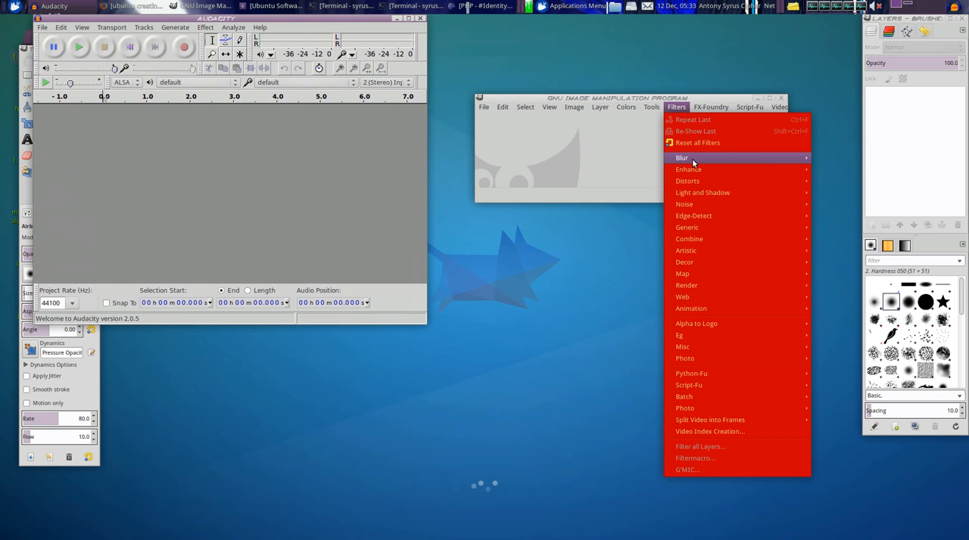
mouse_move(684, 262)
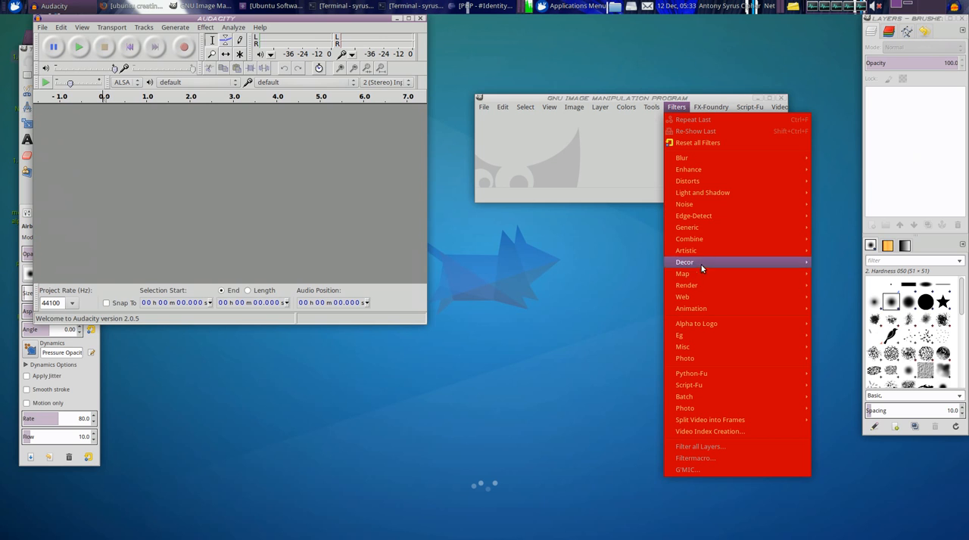
mouse_move(701, 192)
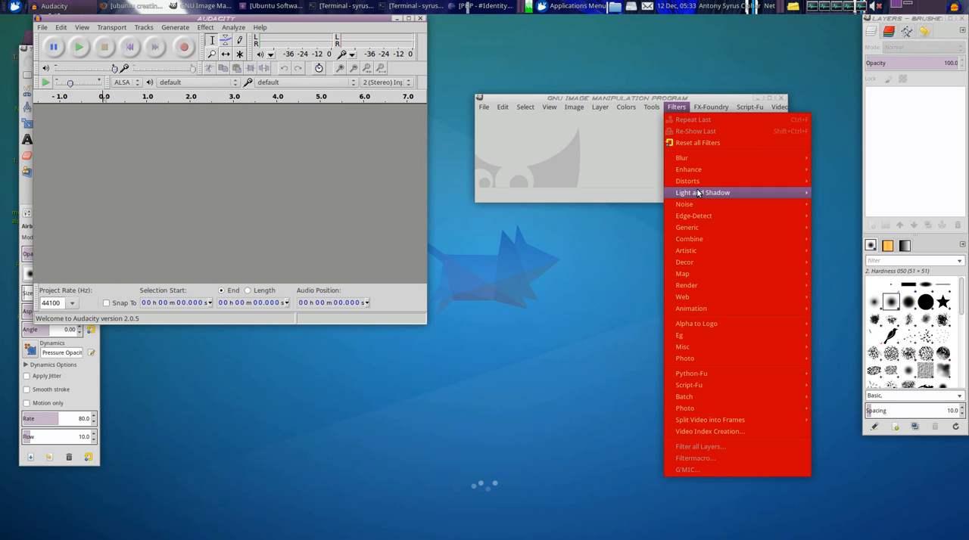
click(710, 106)
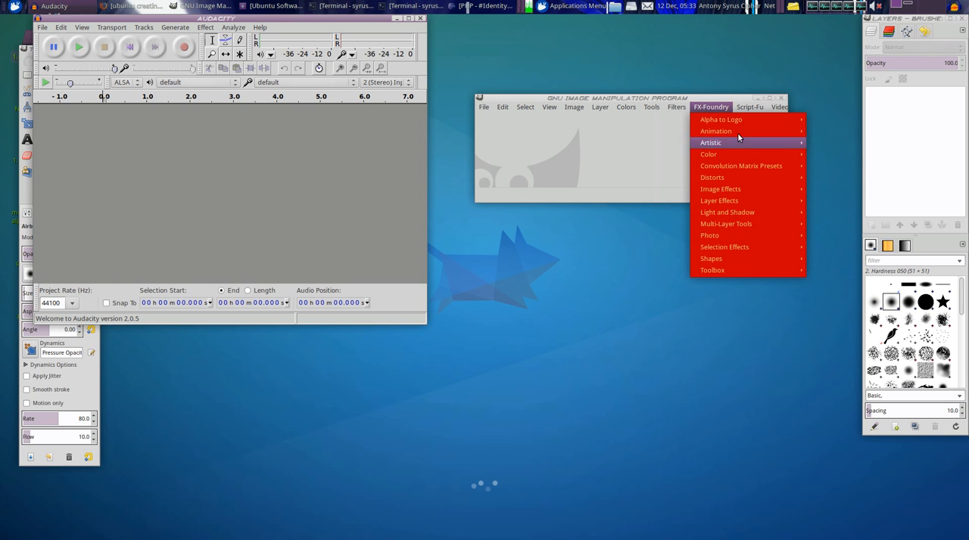
click(676, 106)
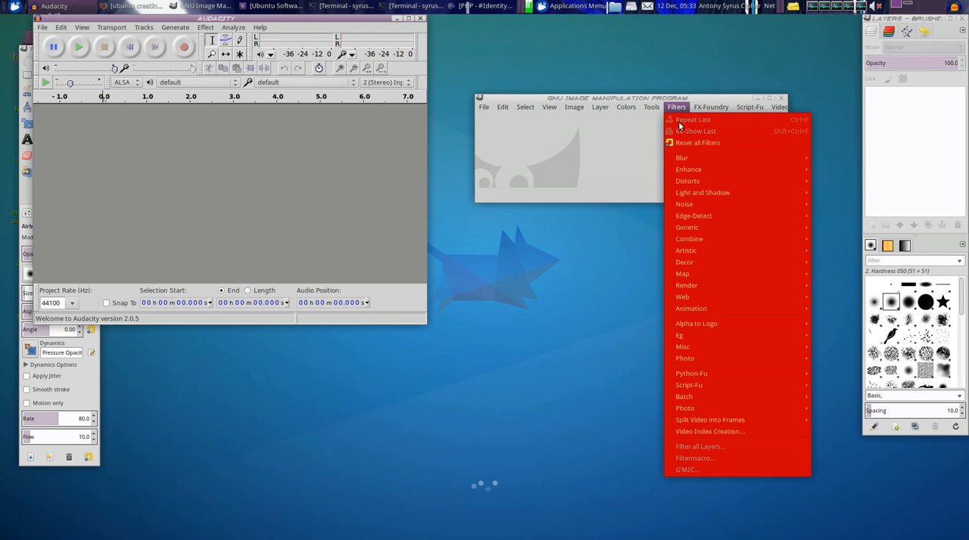
mouse_move(682, 273)
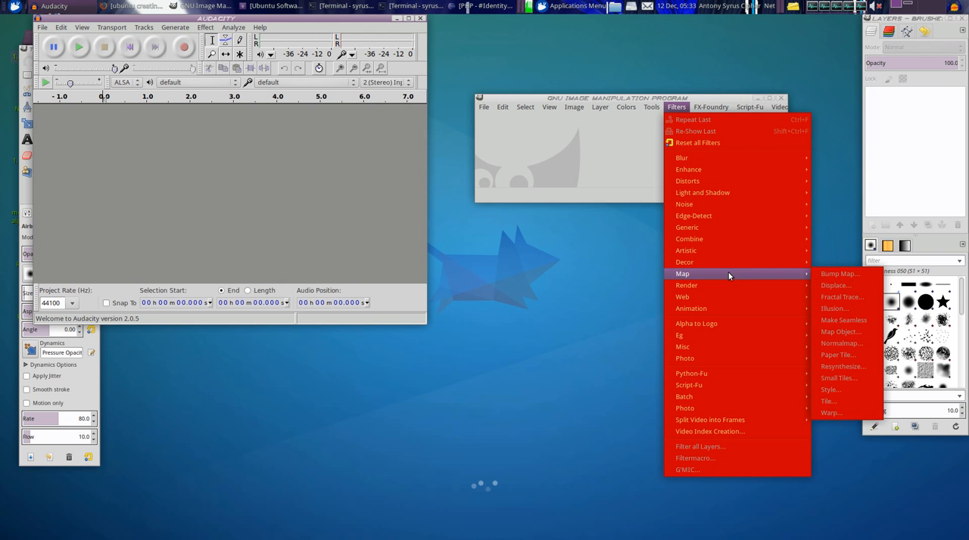
mouse_move(687, 181)
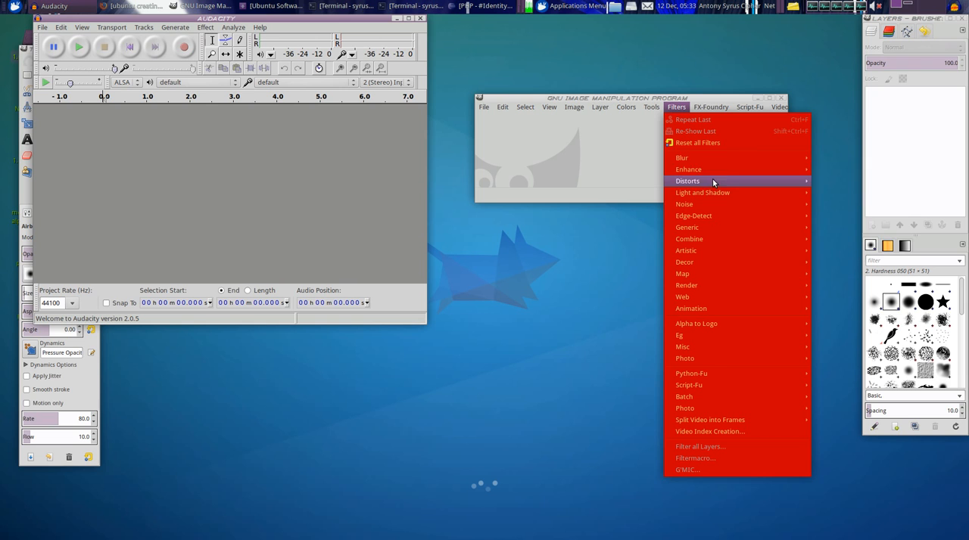
mouse_move(325, 165)
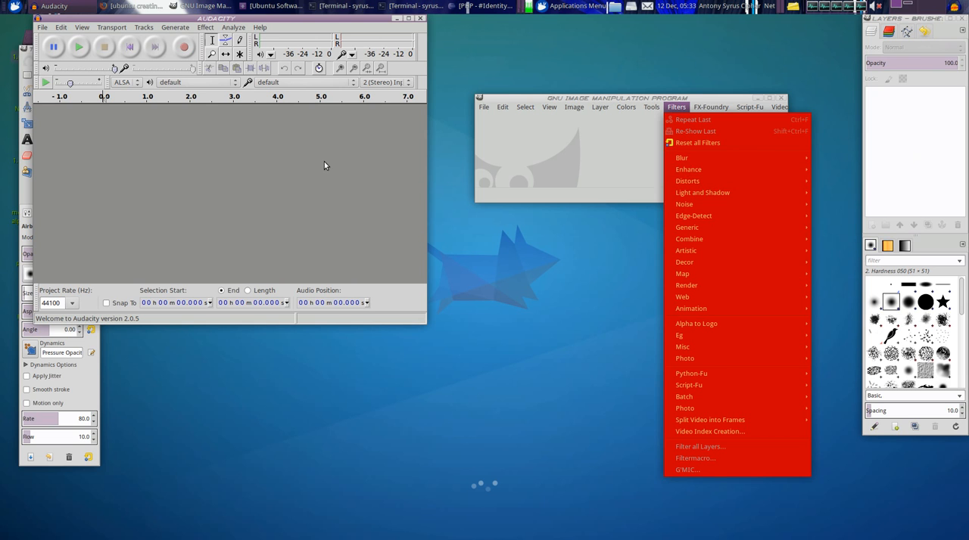
- Browse Audacity's Generate plug-ins 16 to 30, then quit Audacity
click(175, 27)
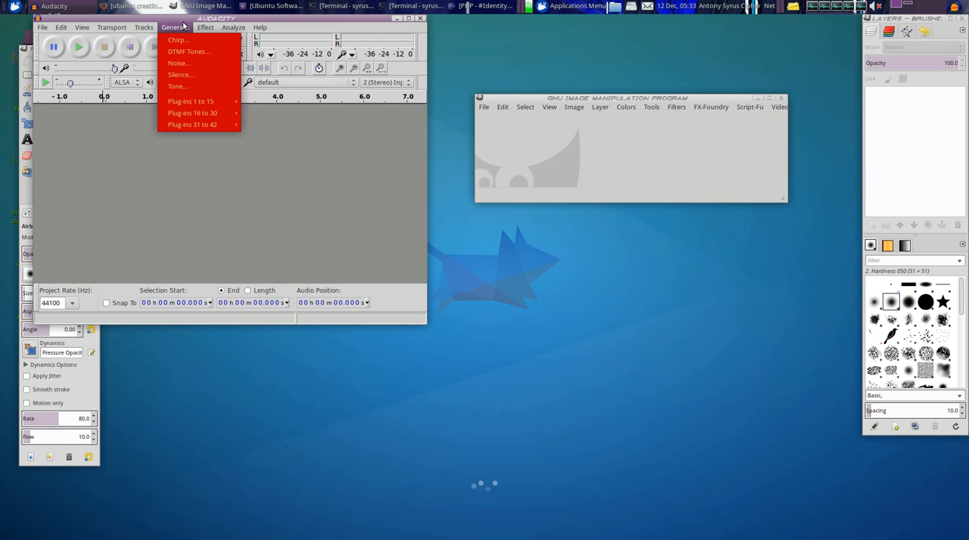
mouse_move(192, 113)
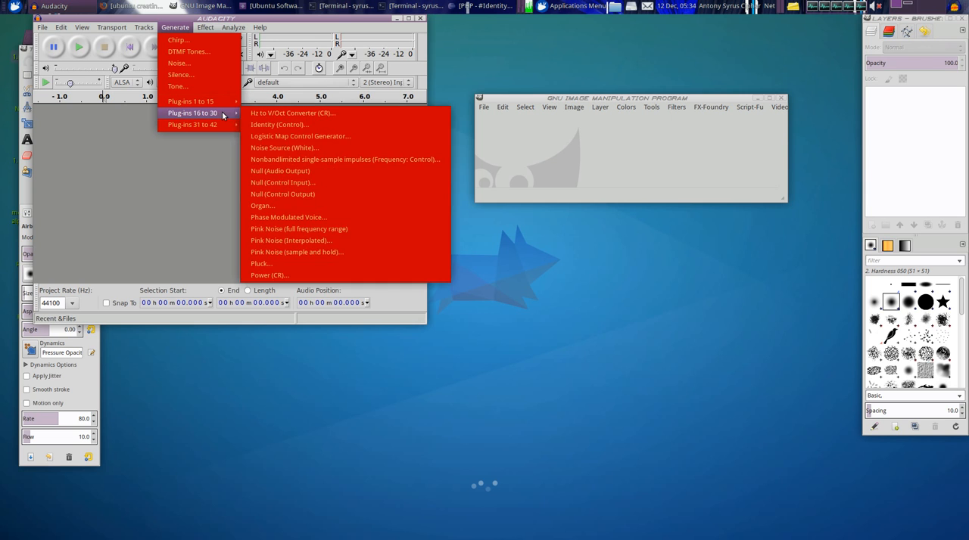
mouse_move(192, 124)
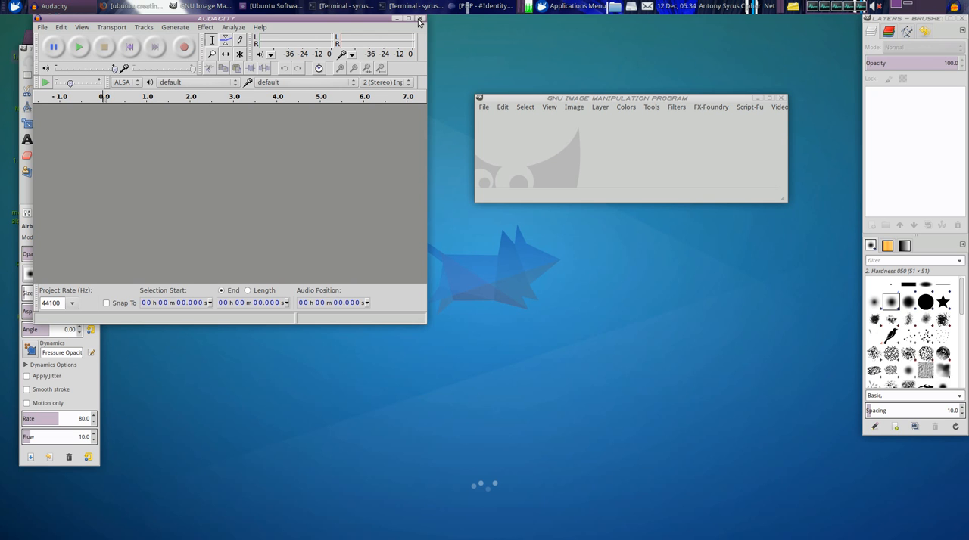
click(420, 19)
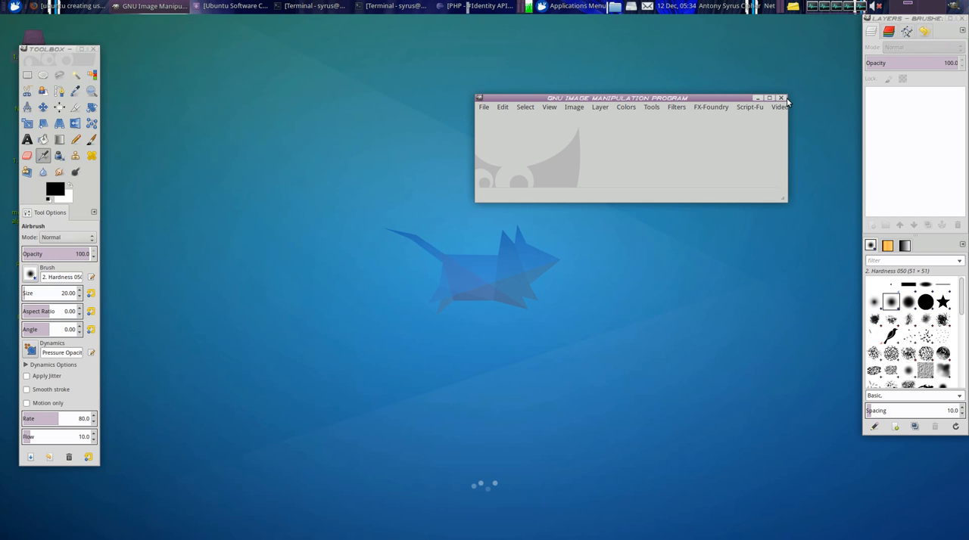
mouse_move(677, 78)
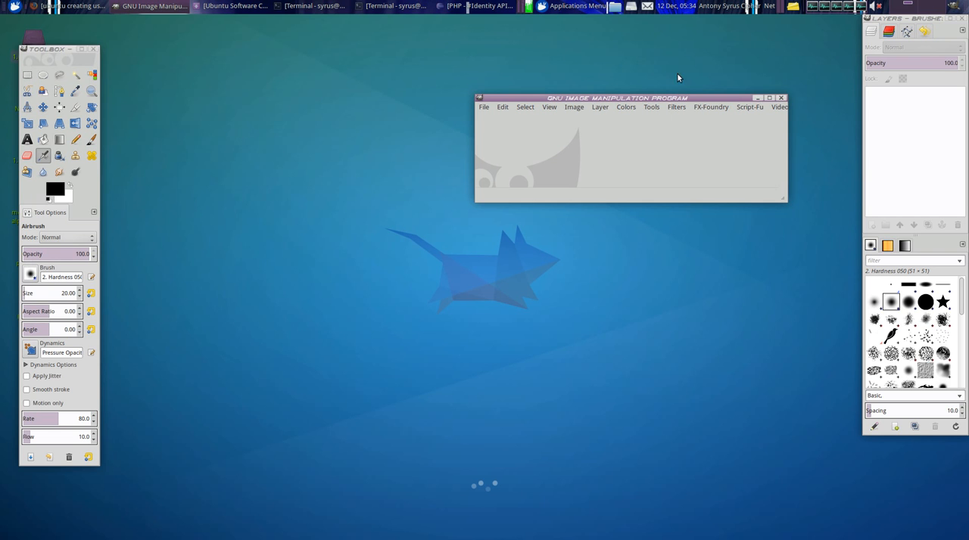